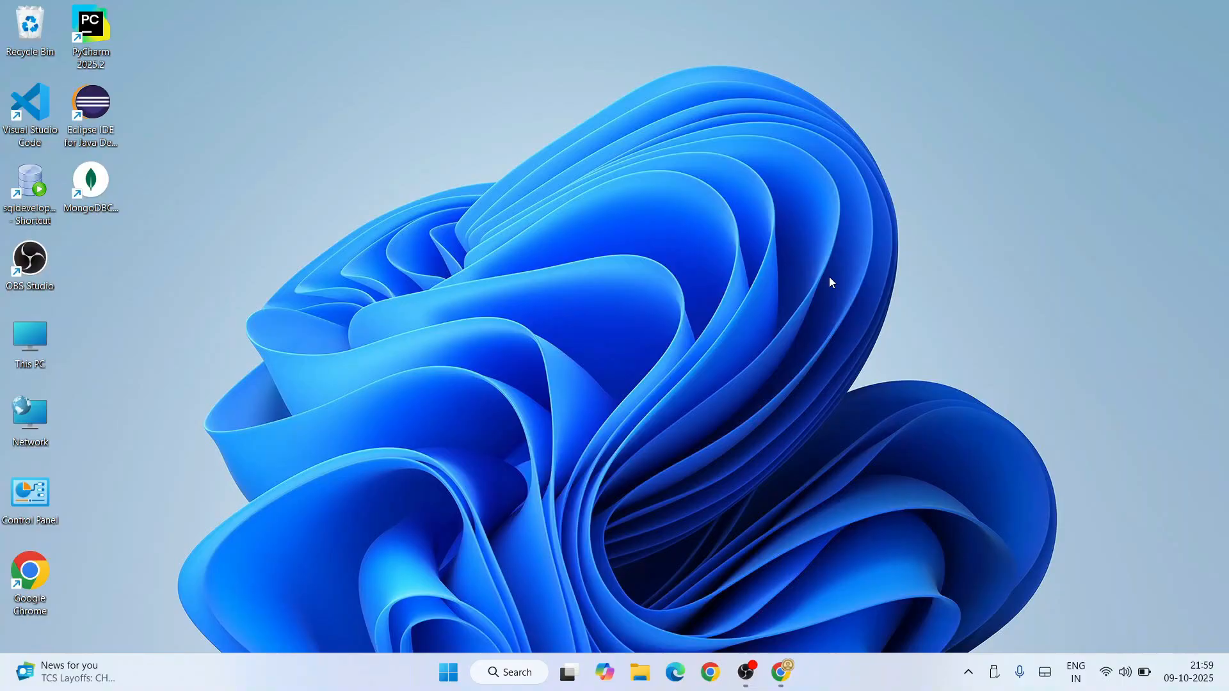
mouse_move(797, 543)
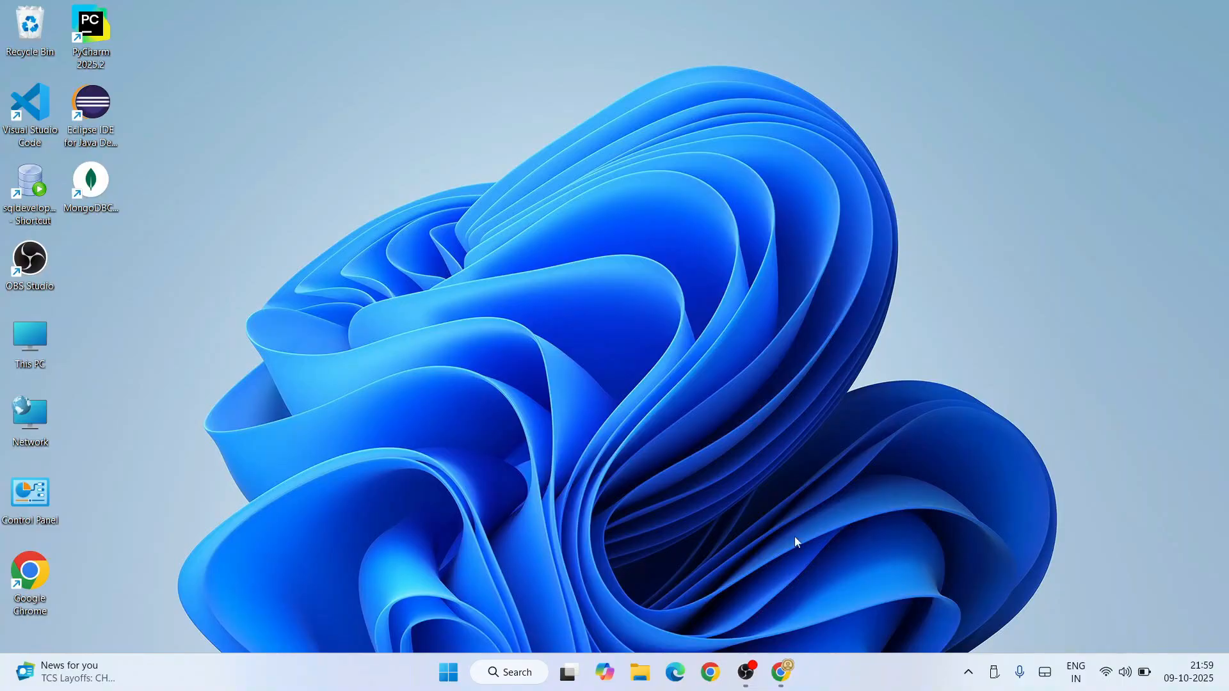
Search 'comet browser download', reach perplexity.ai/comet and download the Comet installer
click(781, 672)
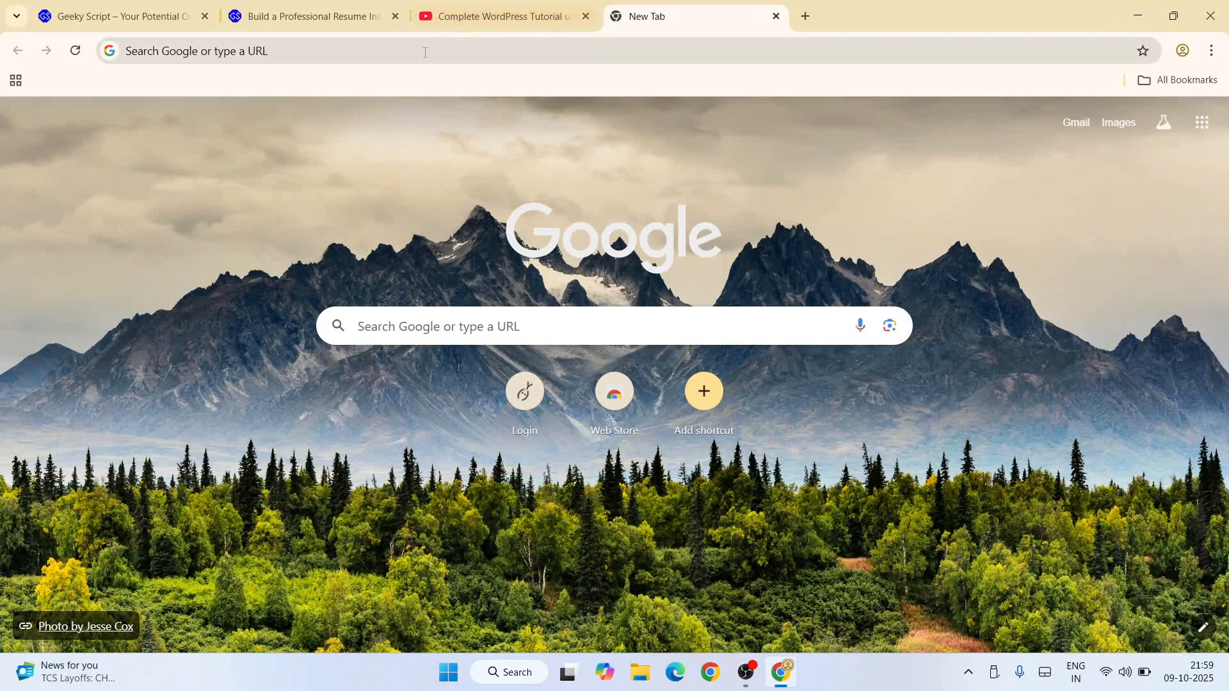
text(c)
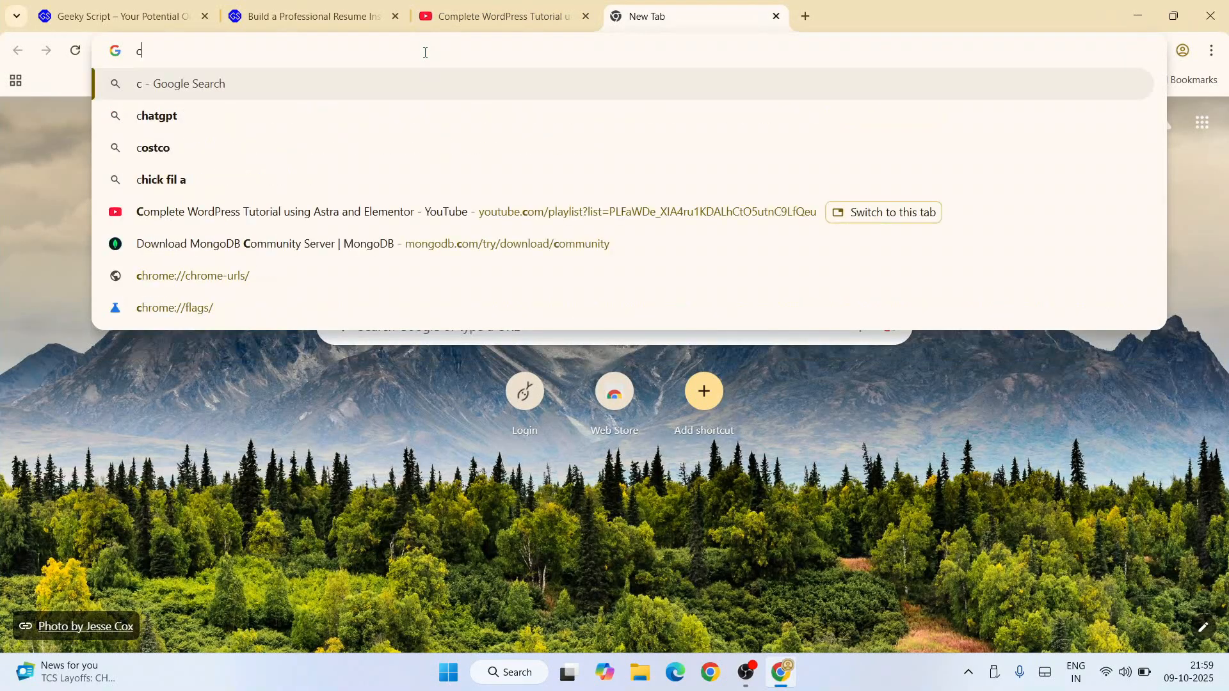
text(omet browser download)
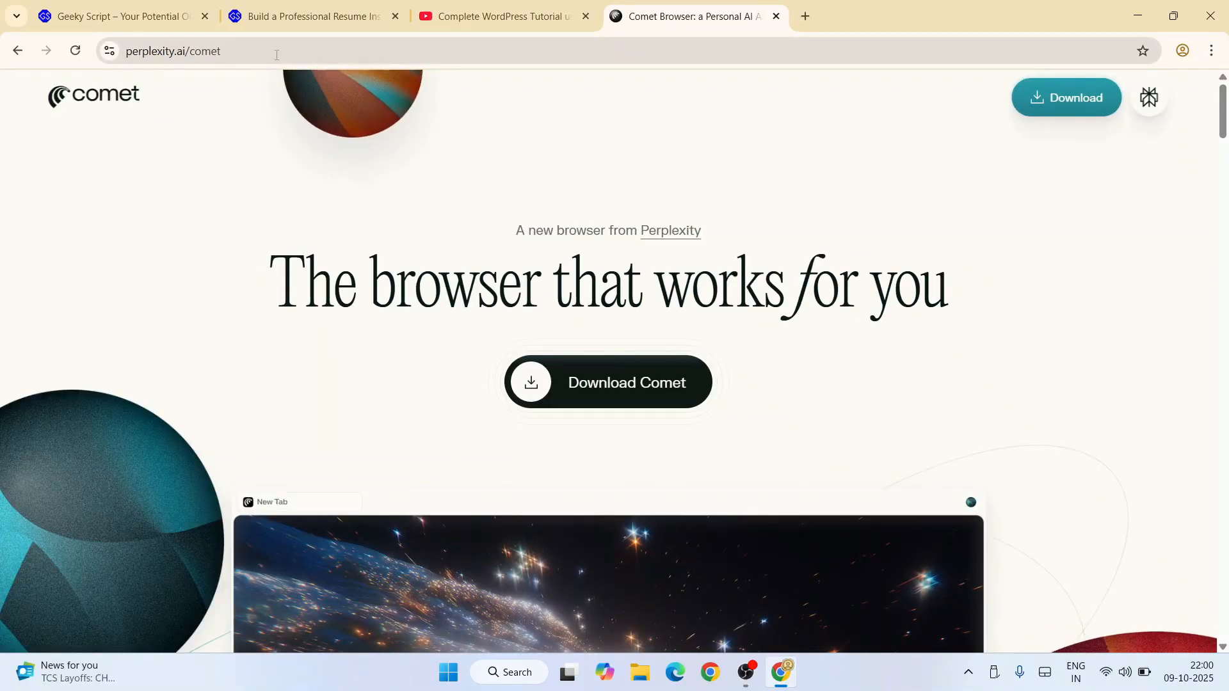
mouse_move(384, 250)
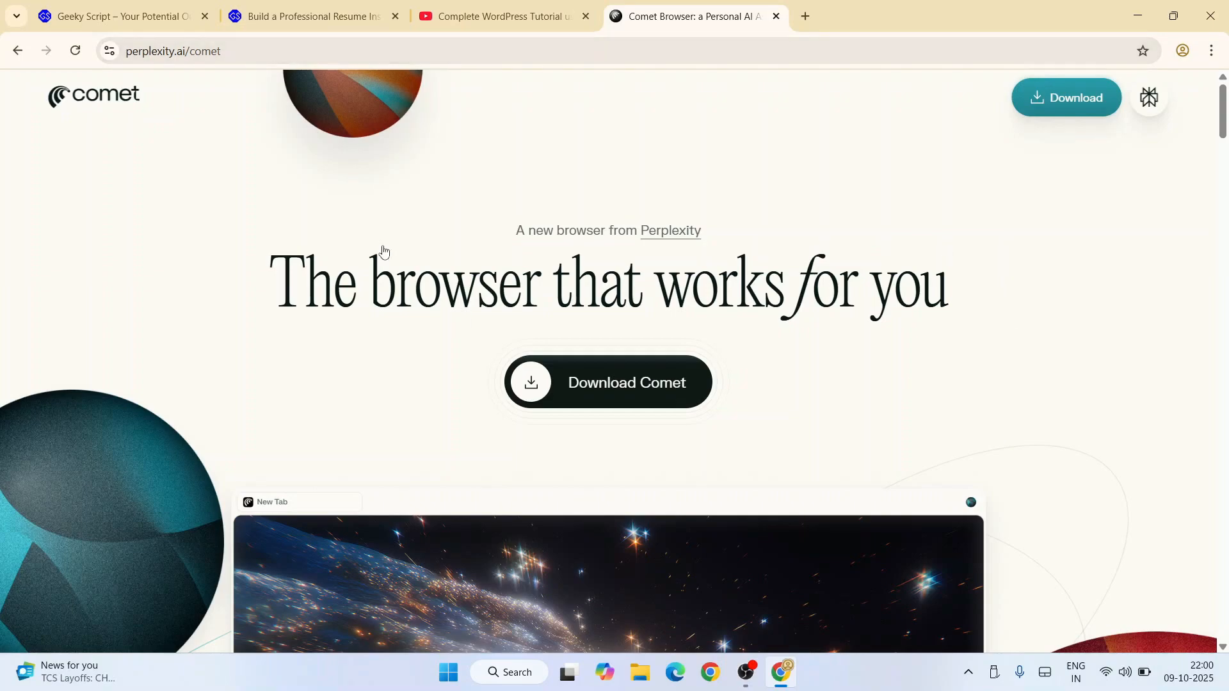
mouse_move(625, 388)
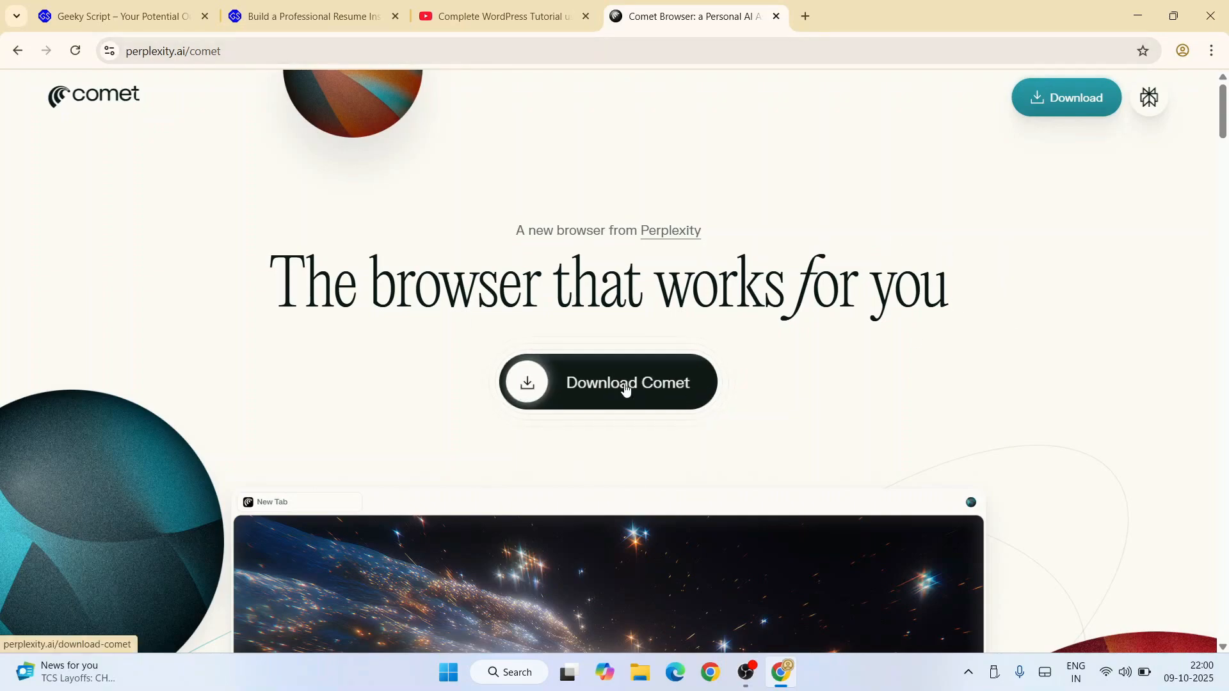
click(627, 383)
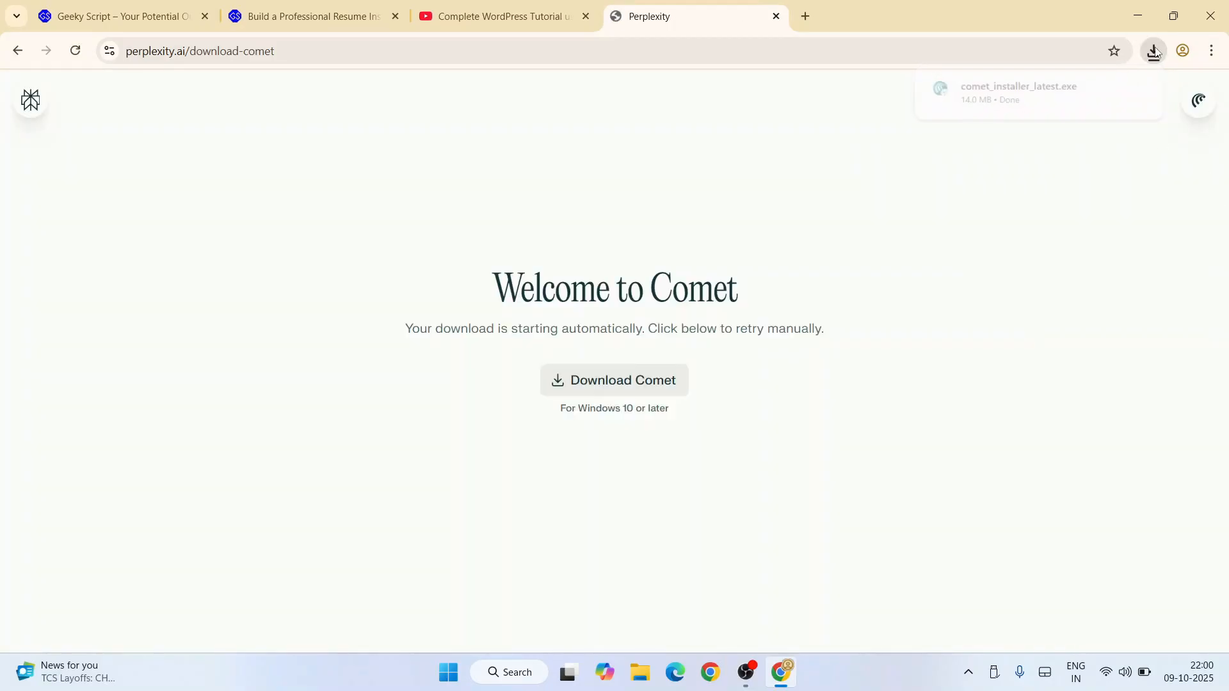
Run comet_installer_latest.exe from downloads and start the install until it completes
click(1154, 50)
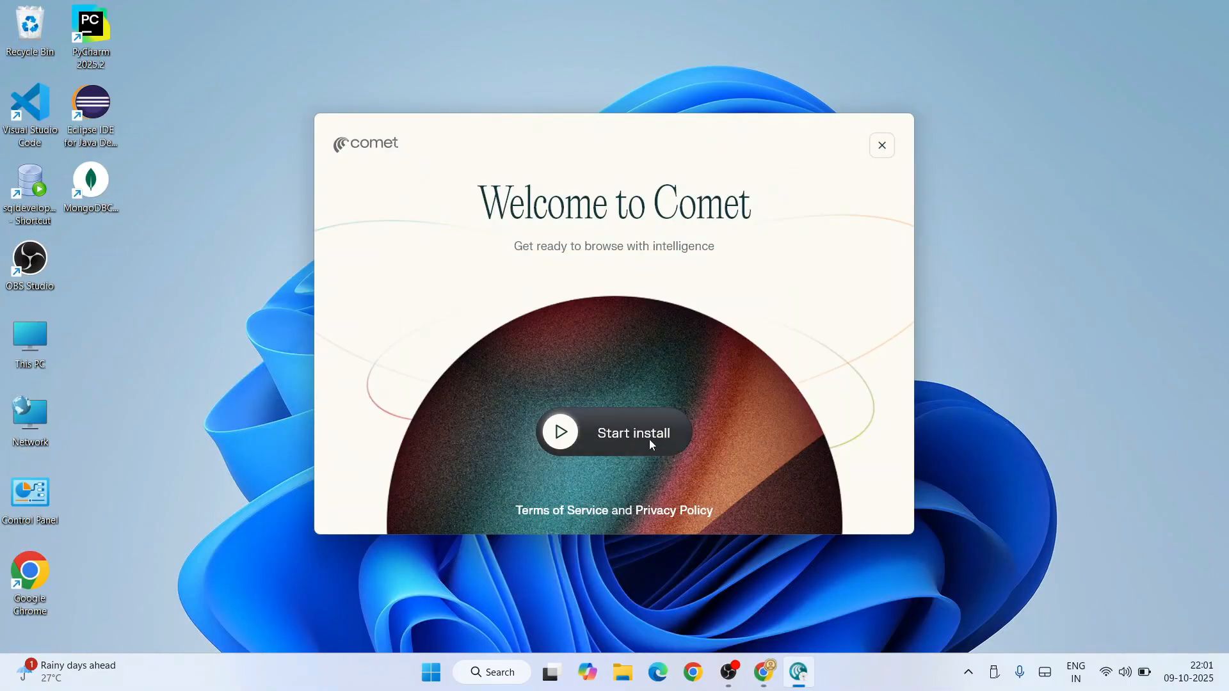
click(613, 432)
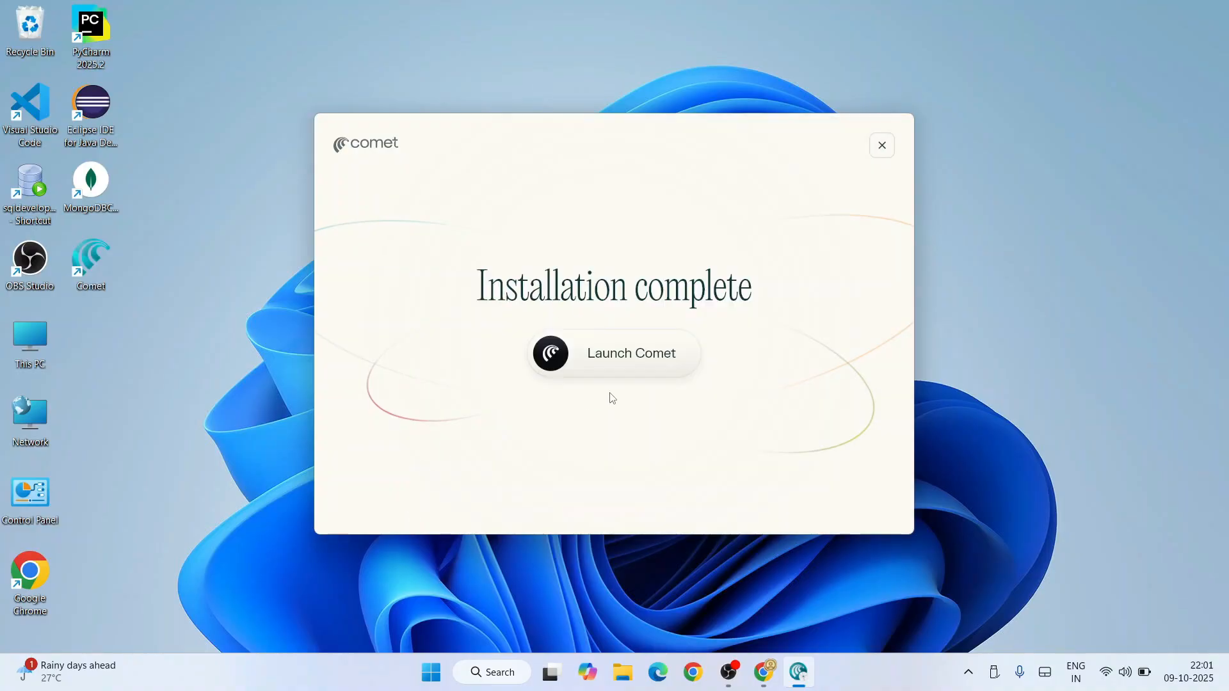
mouse_move(193, 300)
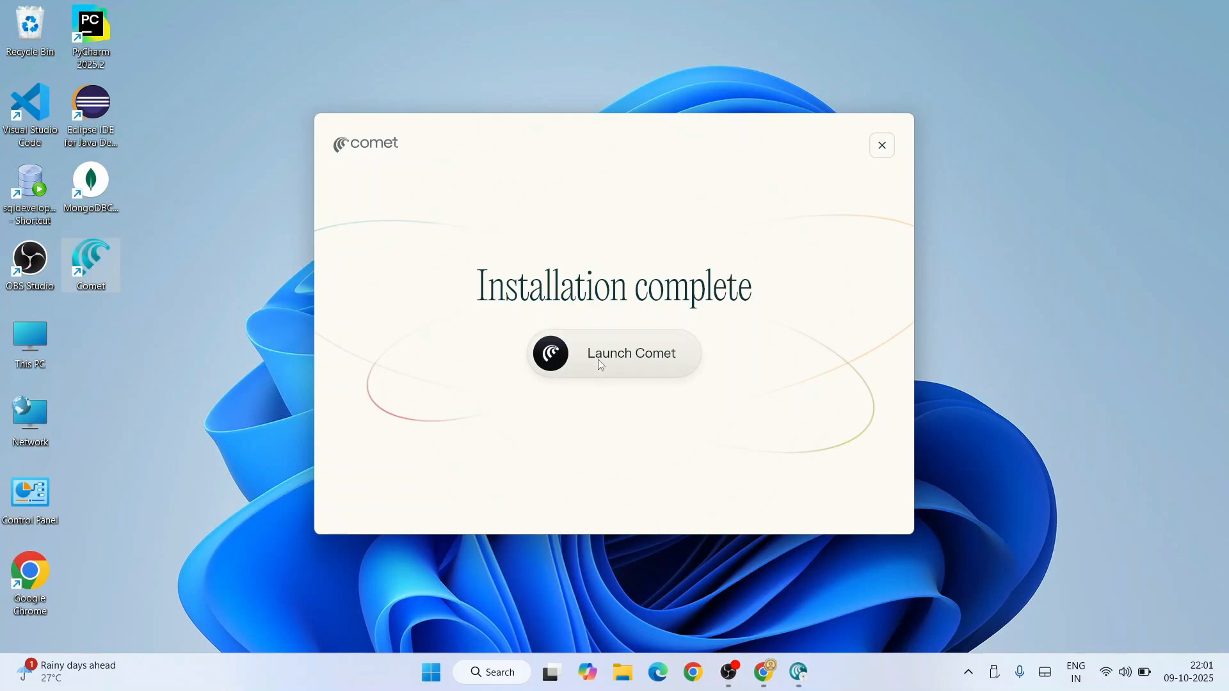
mouse_move(642, 370)
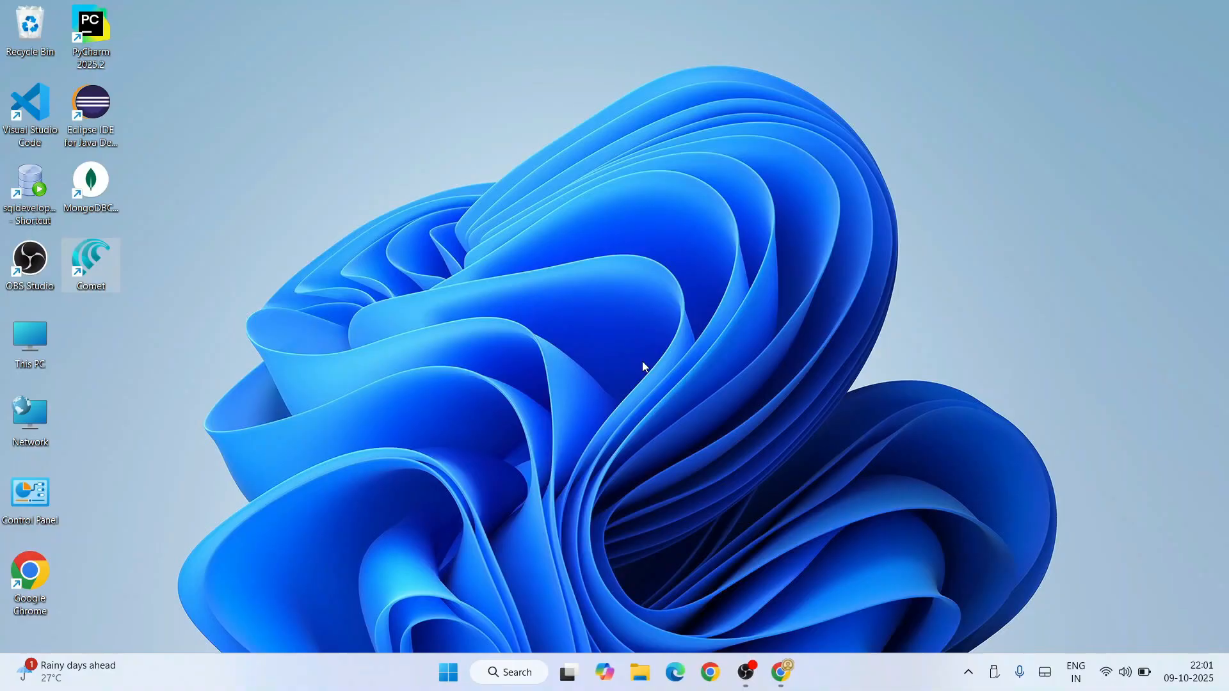
Launch Comet from its desktop icon and get started with first-run setup
double_click(91, 259)
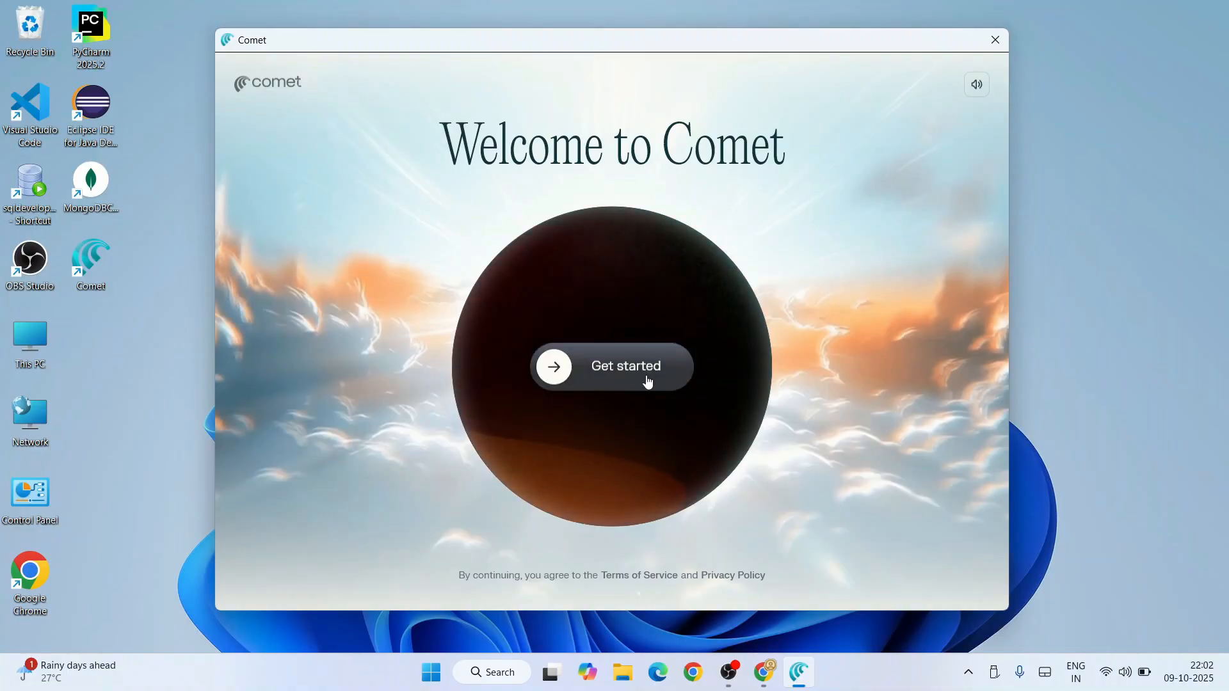
click(625, 366)
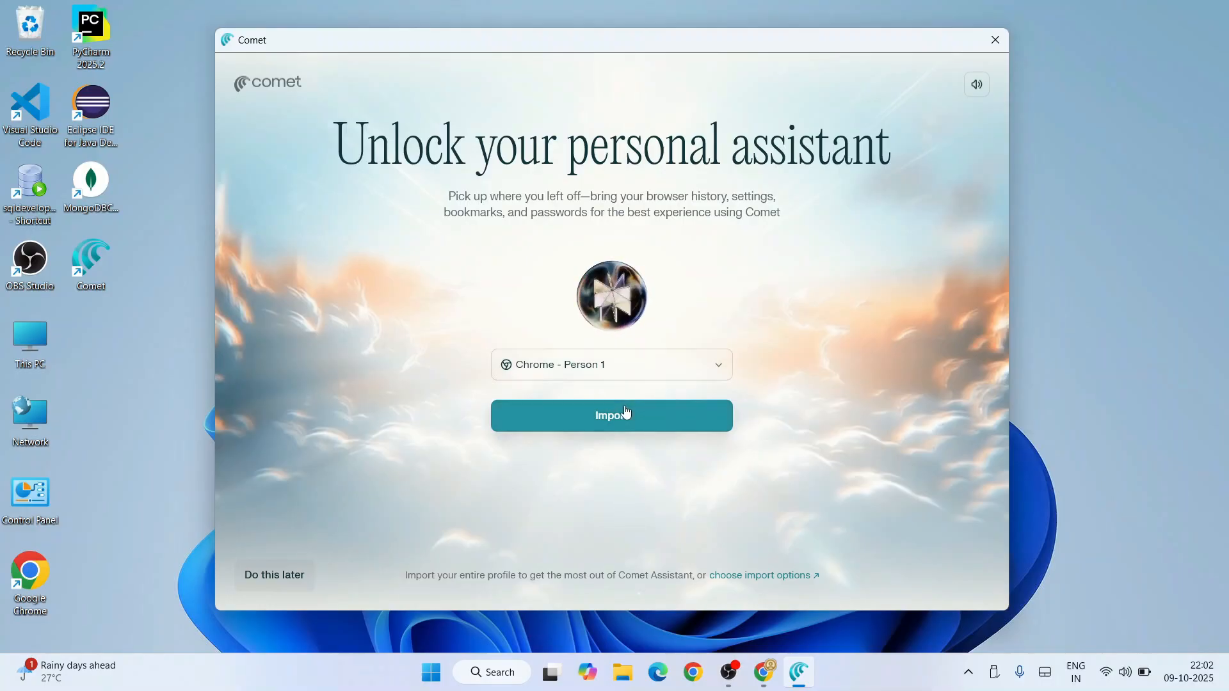
mouse_move(338, 578)
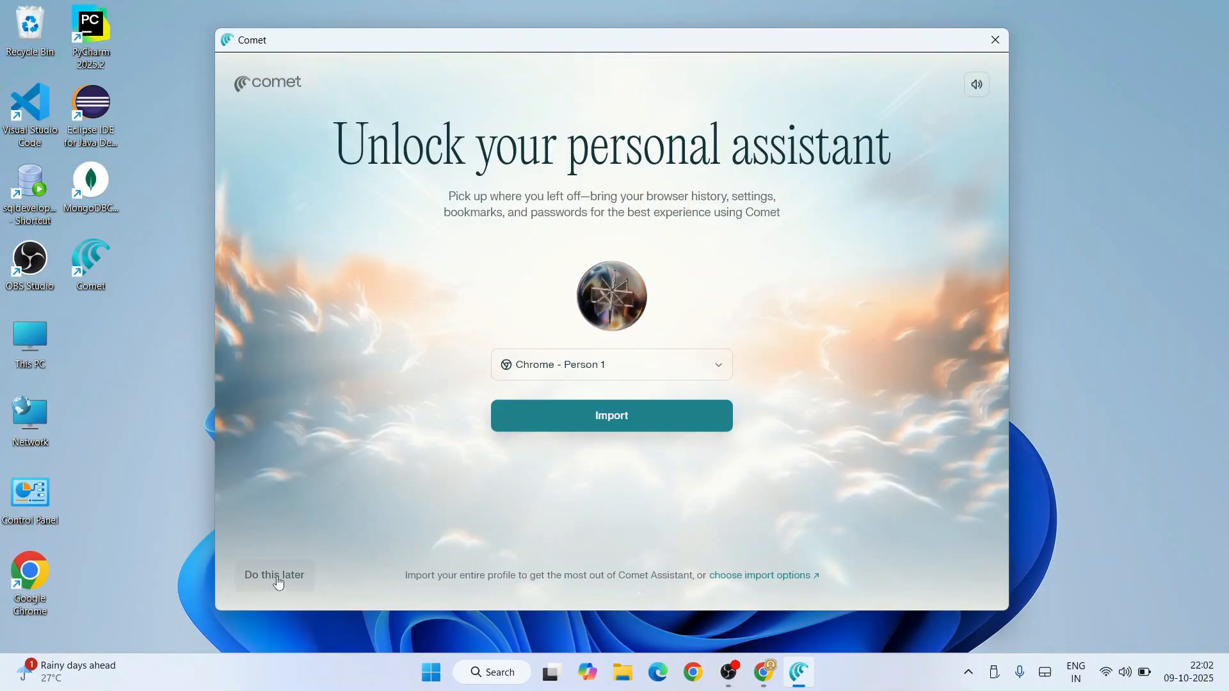
Skip the Chrome data import and enter 'Geeky Script' as the profile name
click(274, 574)
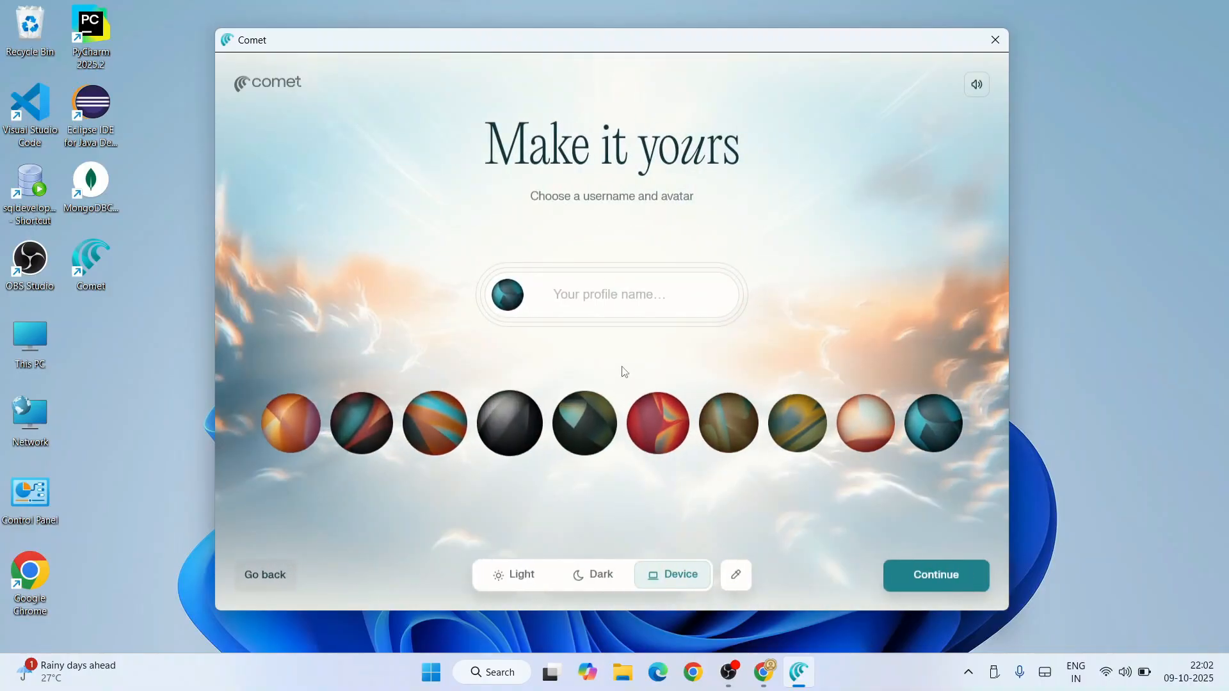
click(612, 294)
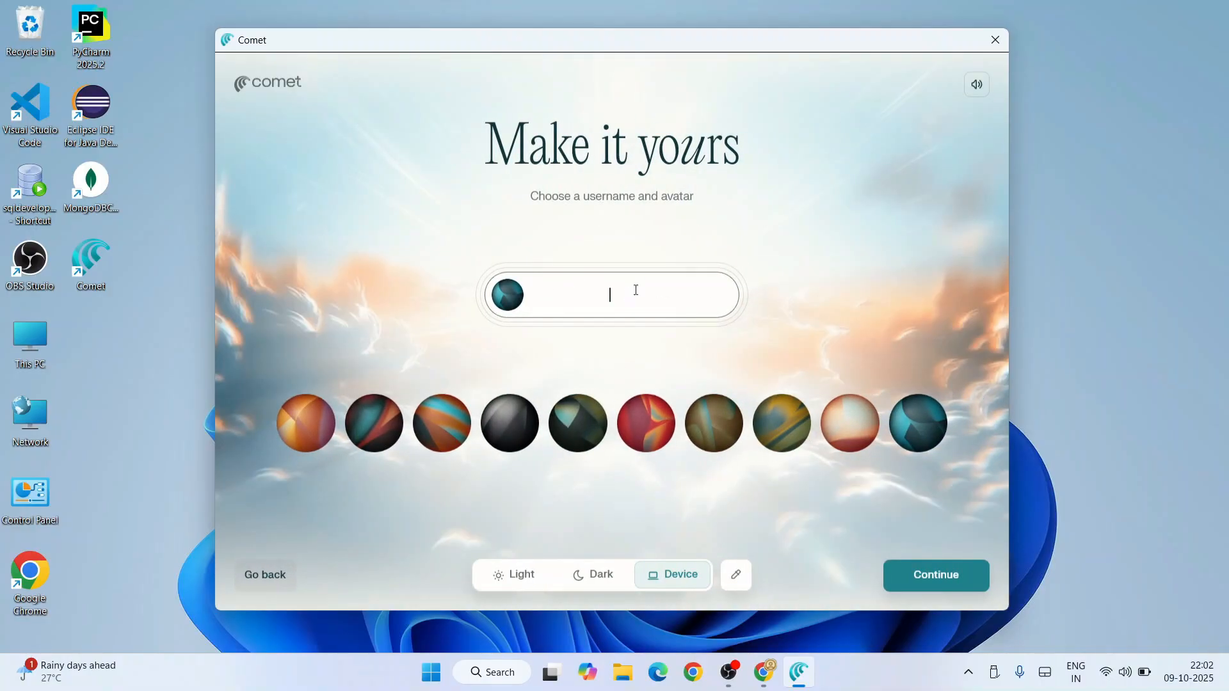
text(G)
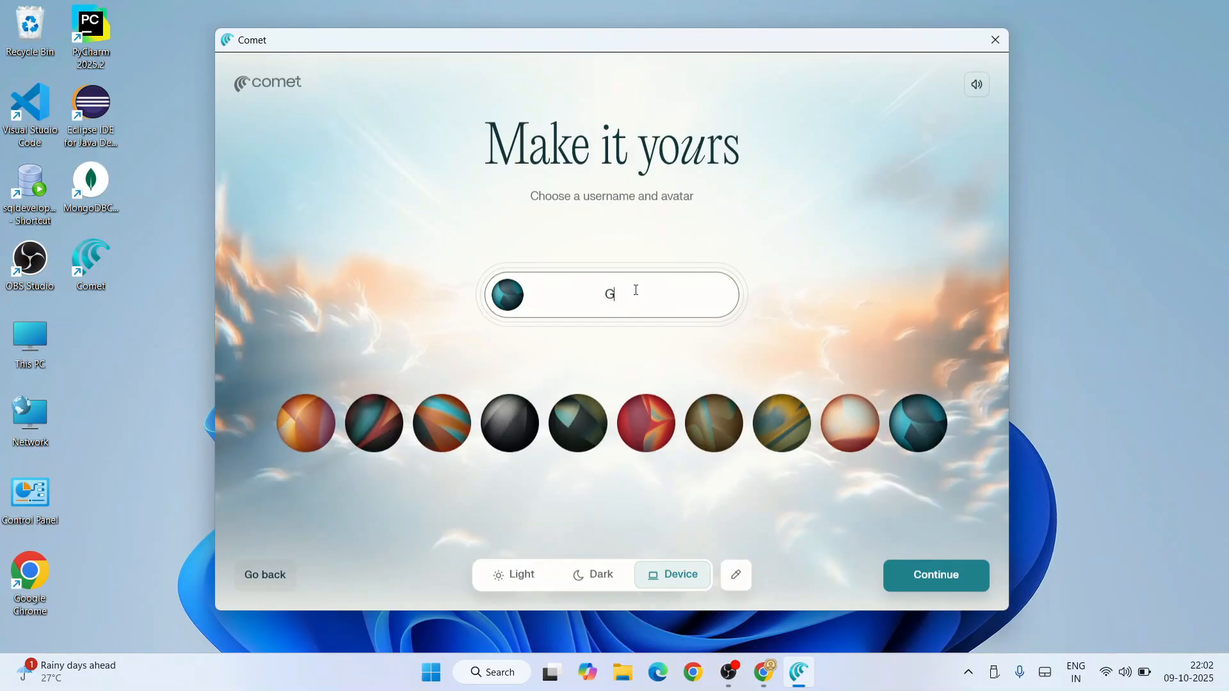
text(eeky Script)
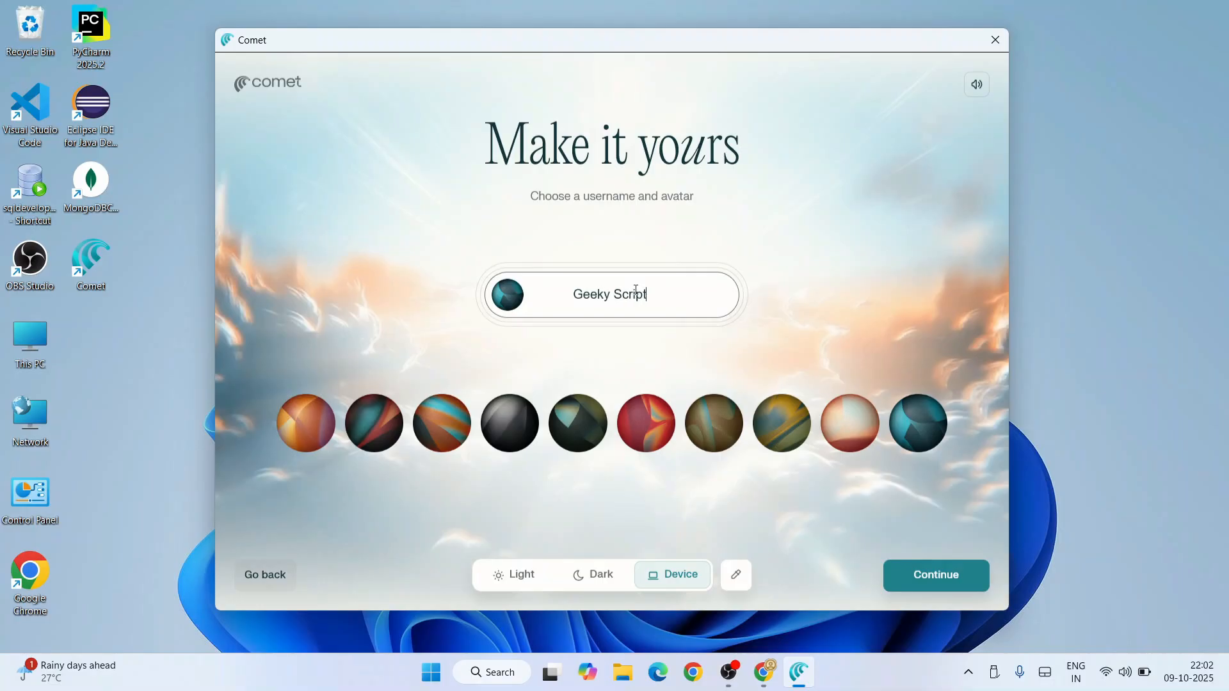
mouse_move(525, 339)
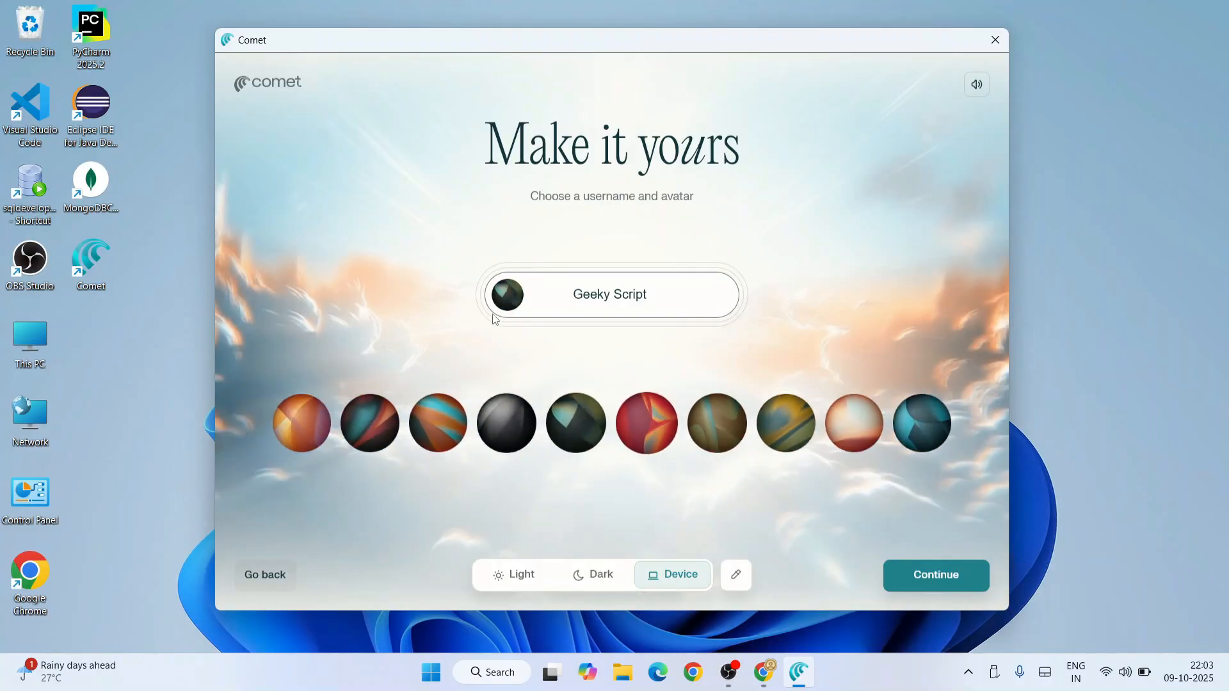
Preview the Light, Dark and Device themes, keep Dark, and continue to the final step
click(513, 574)
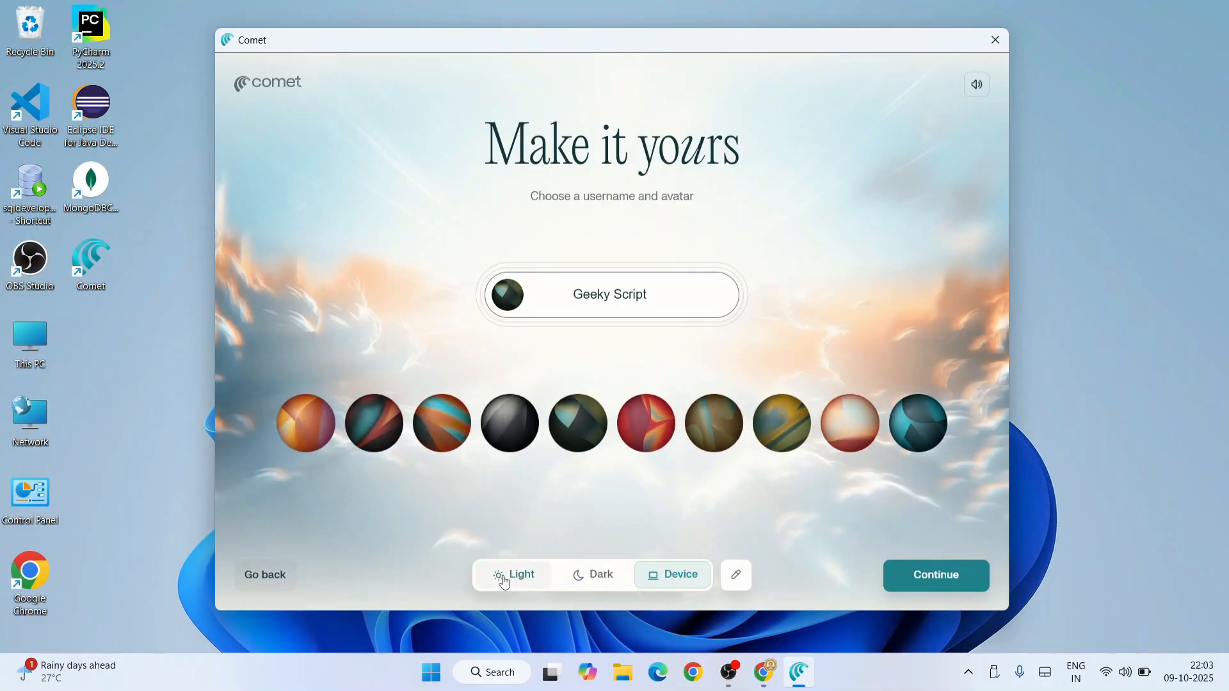
mouse_move(589, 585)
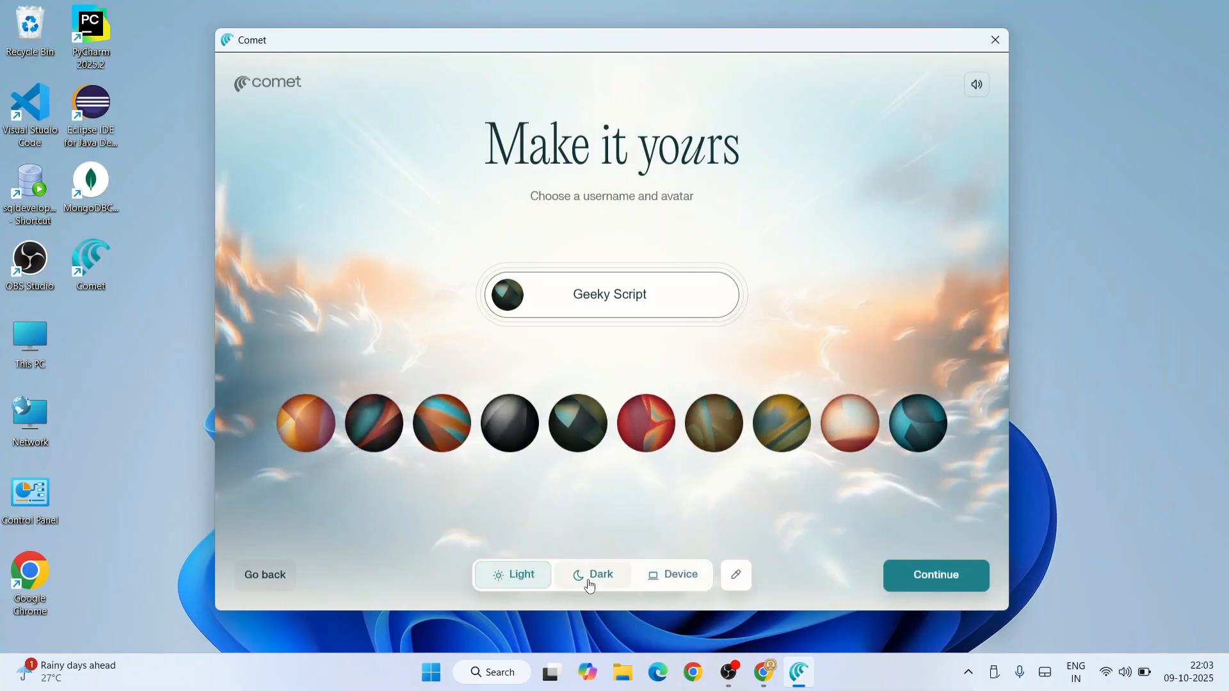
click(593, 574)
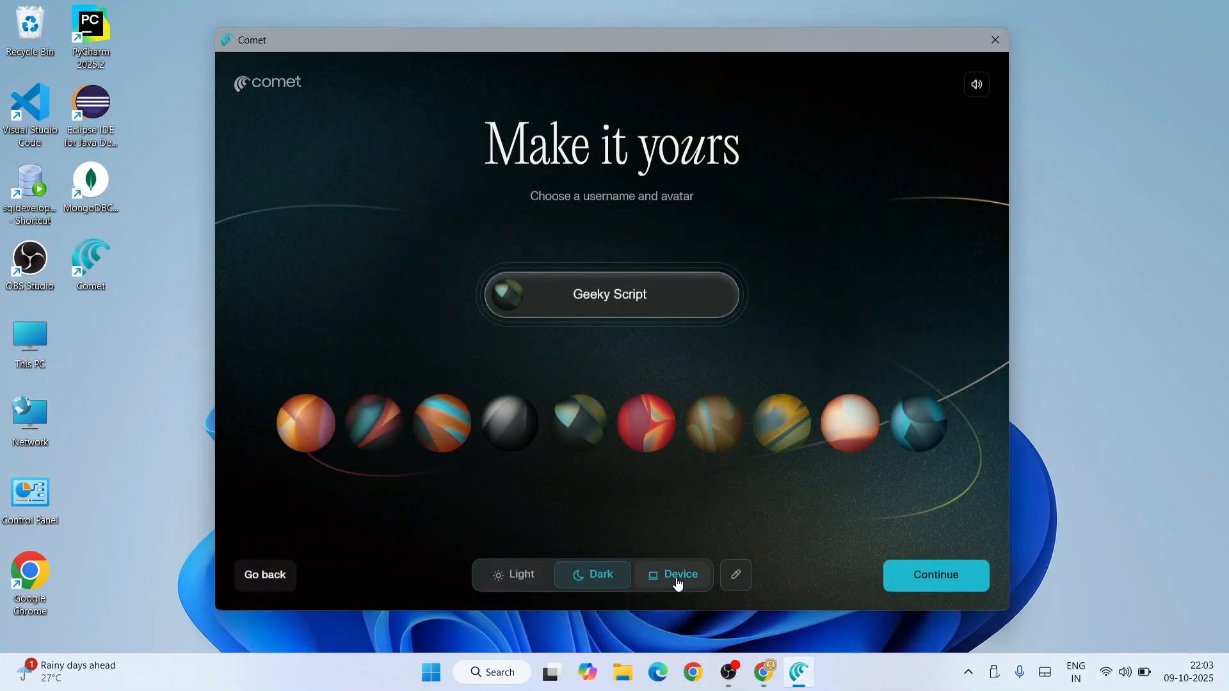
click(673, 574)
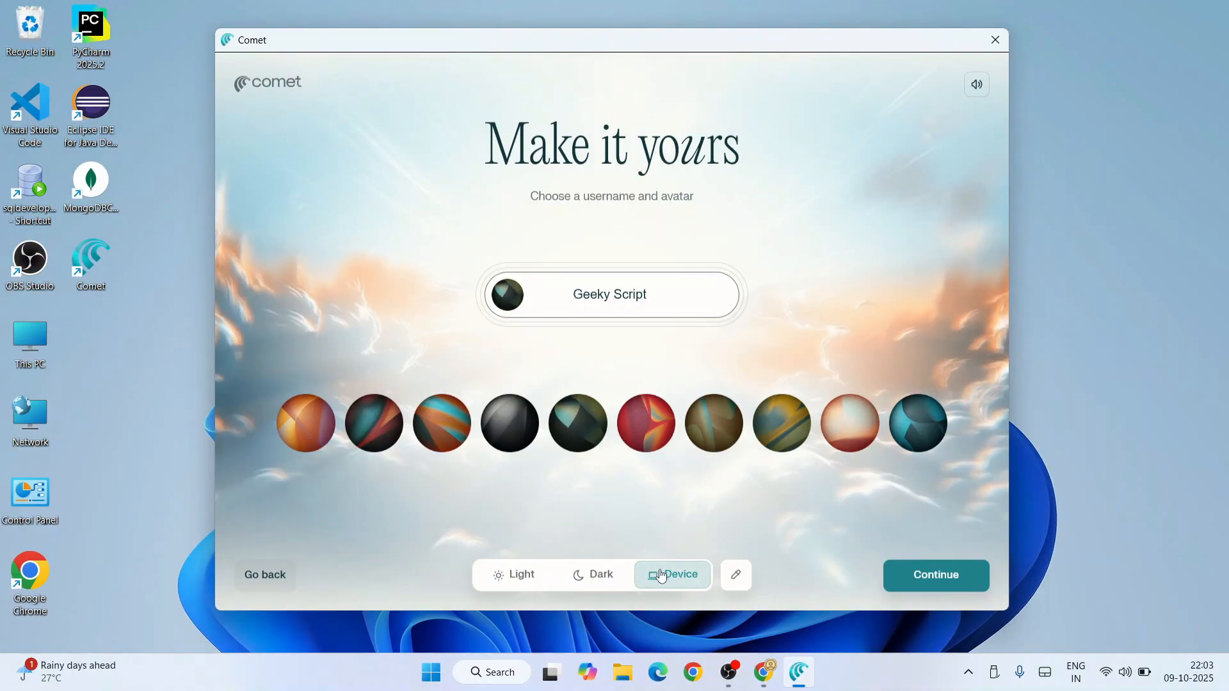
click(591, 574)
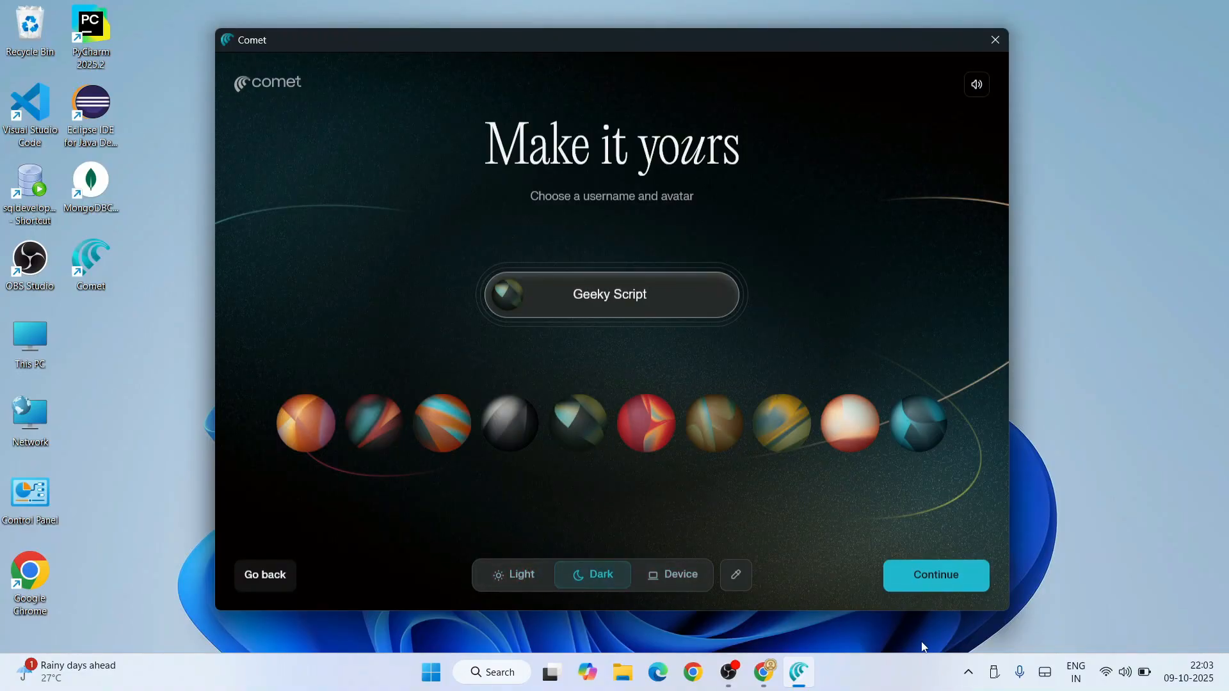
click(936, 575)
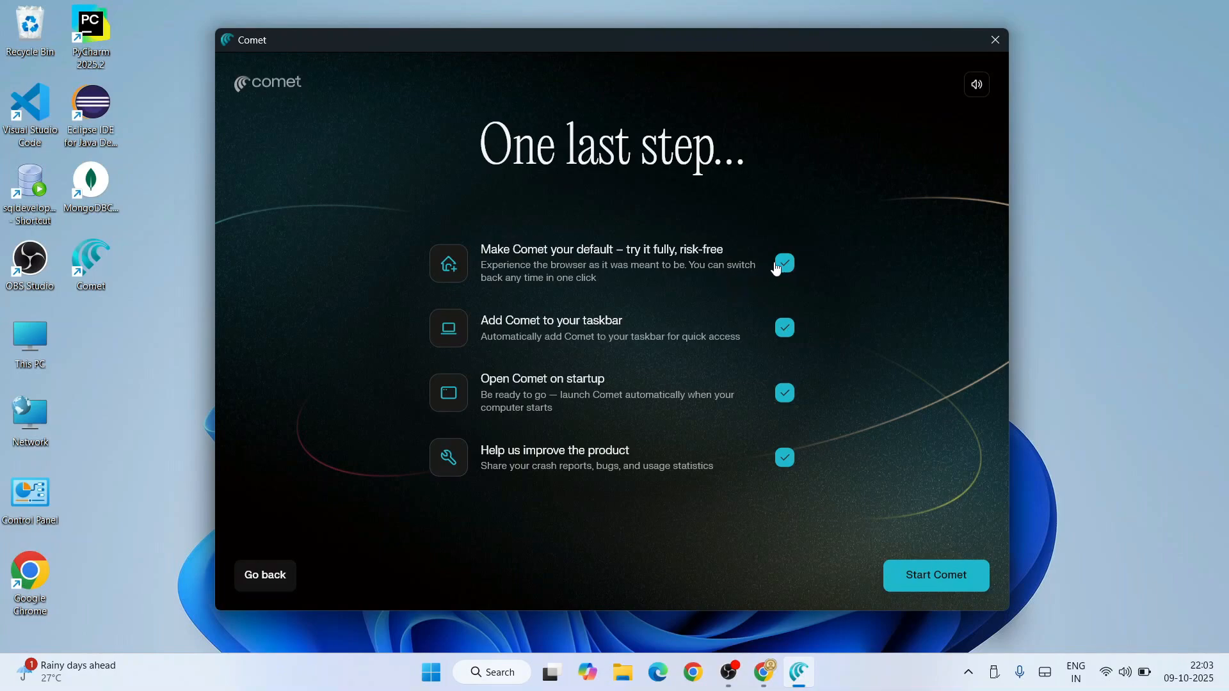
mouse_move(550, 328)
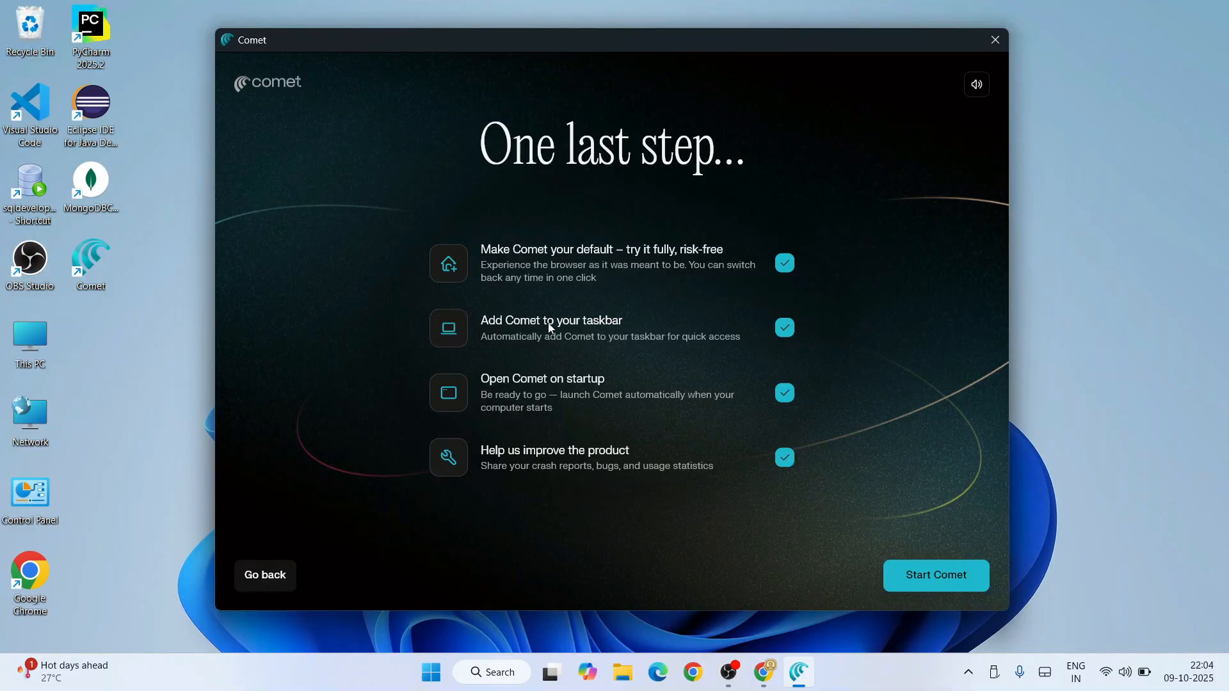
mouse_move(575, 383)
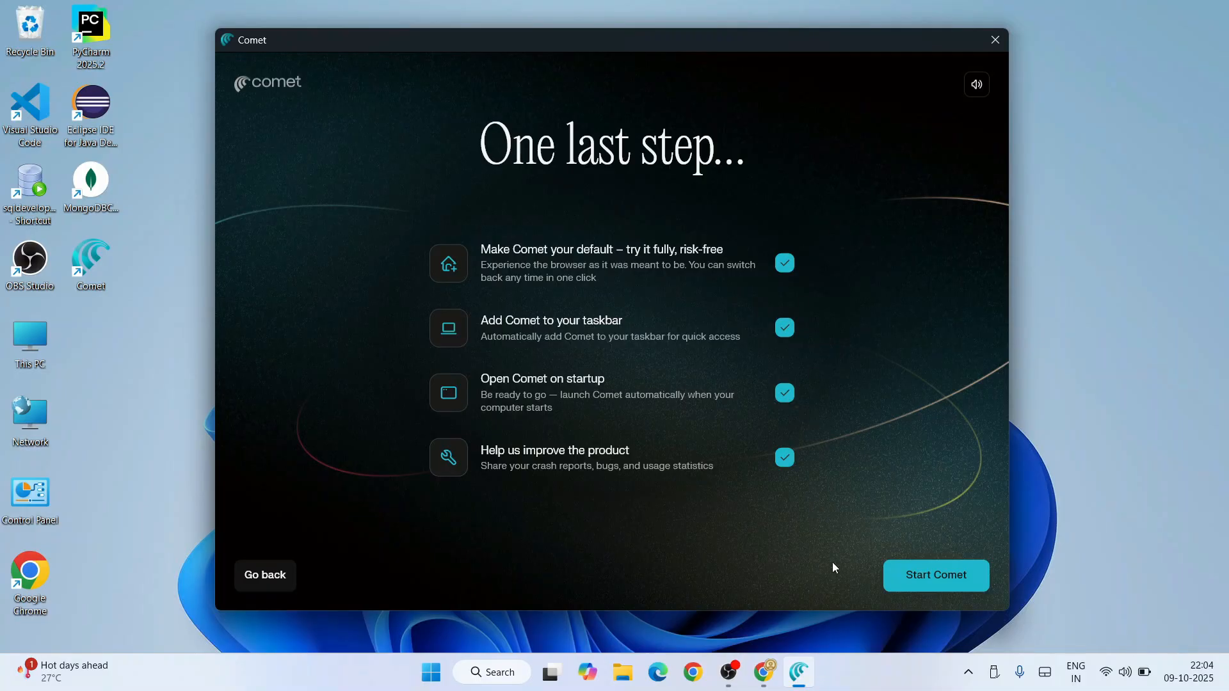
mouse_move(778, 540)
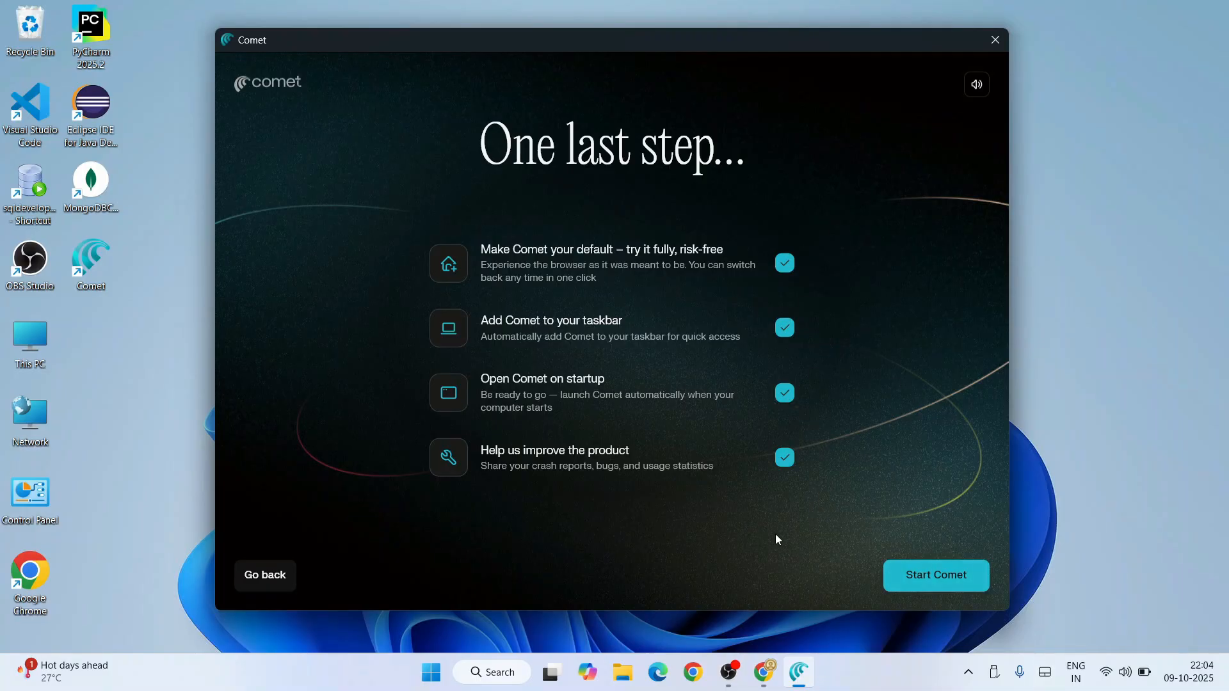
Start Comet with all four startup options left checked
click(935, 575)
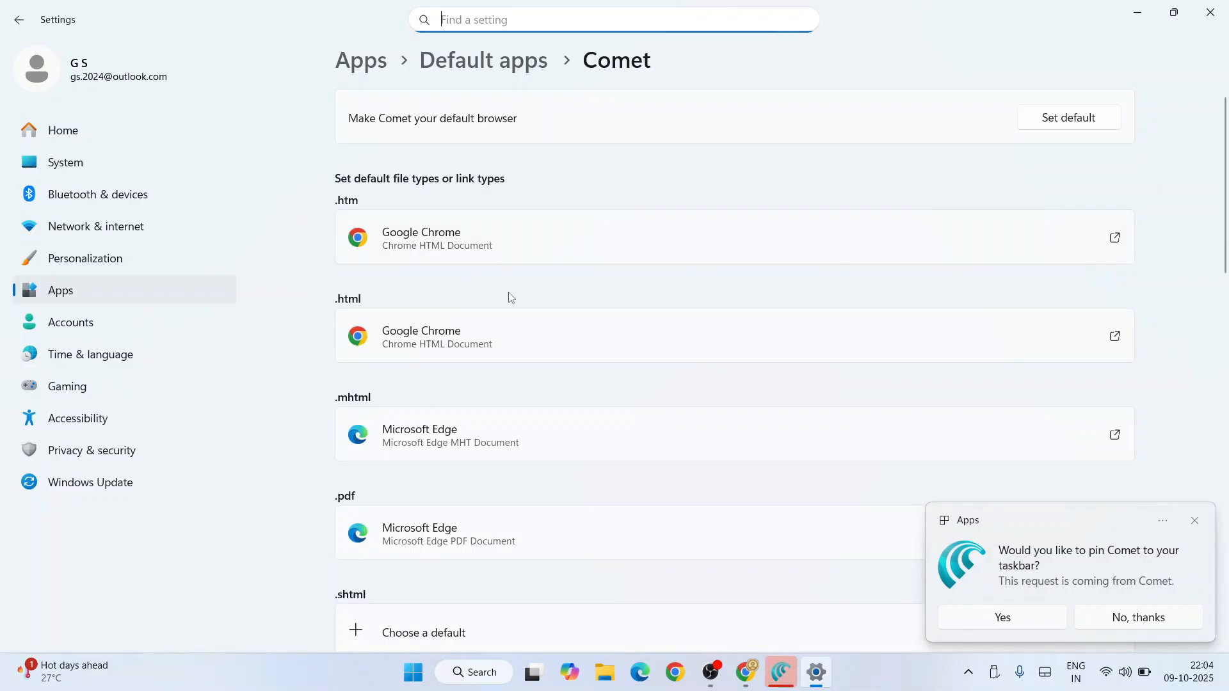
mouse_move(1136, 12)
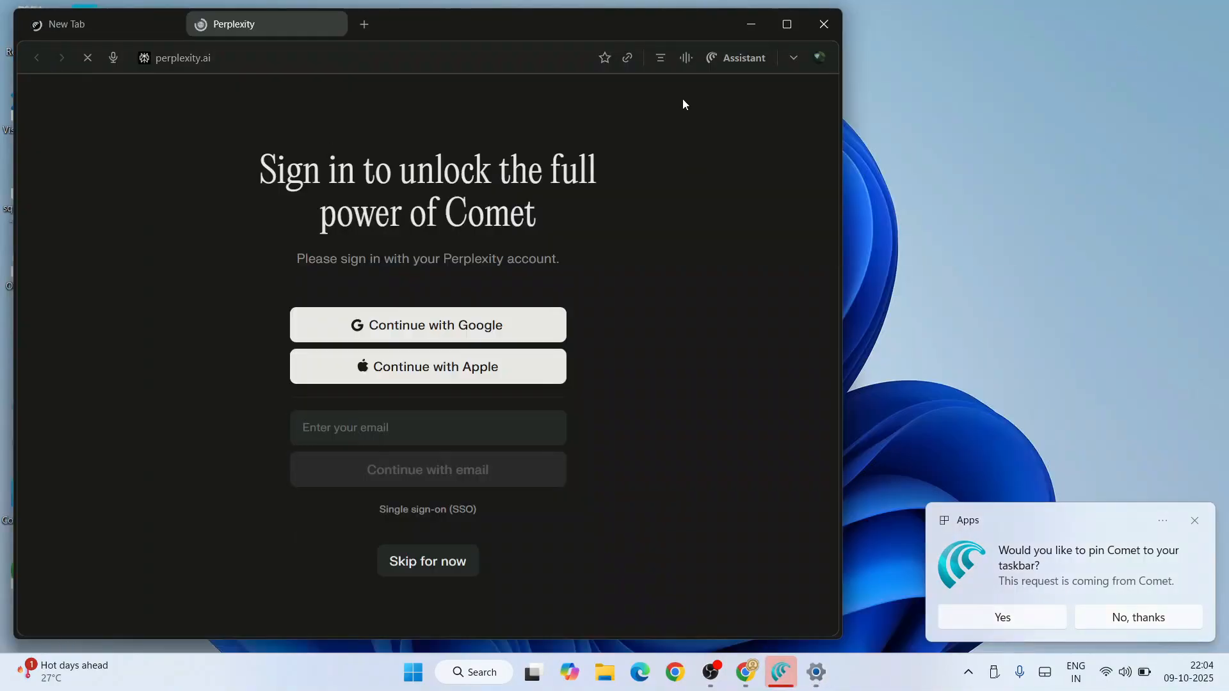
Maximize Comet and skip sign-in, confirming 'Skip anyway', to reach the new tab page
click(786, 23)
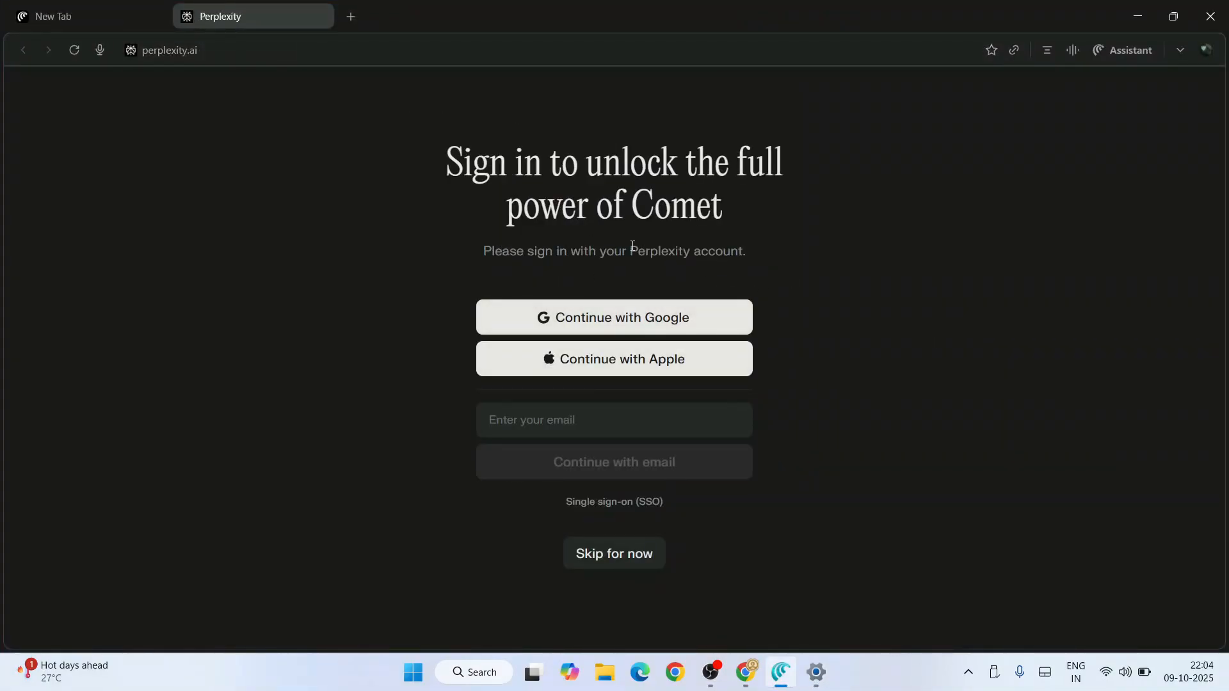
mouse_move(696, 321)
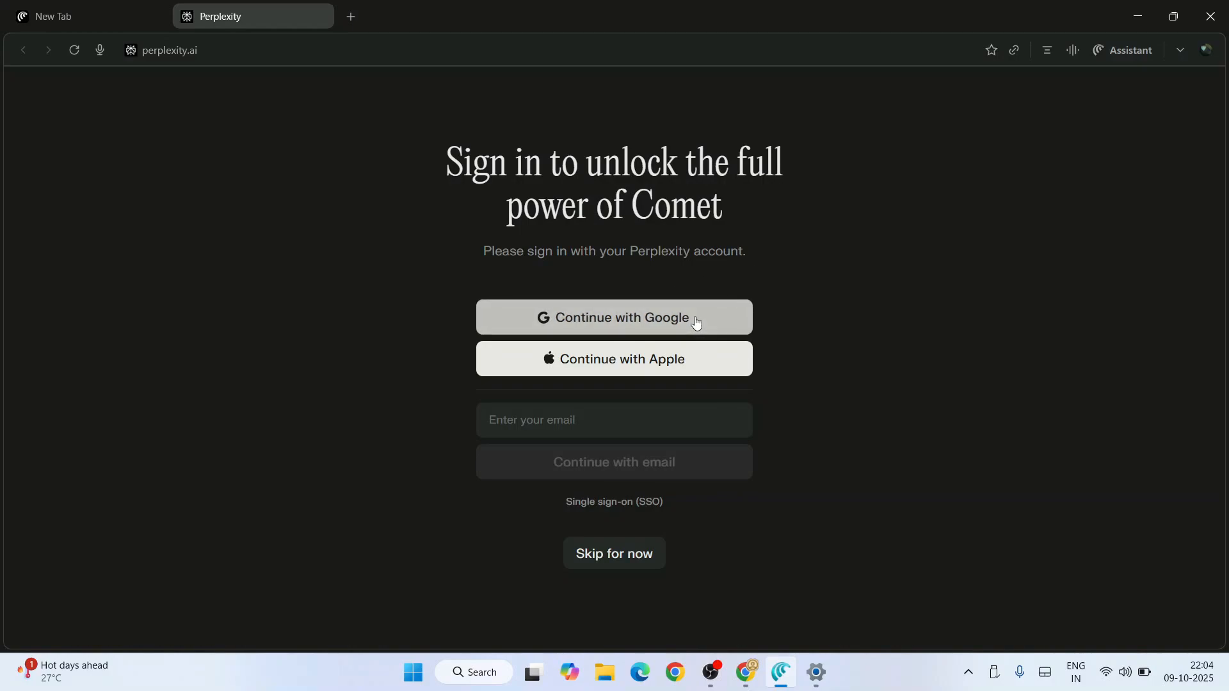
click(615, 317)
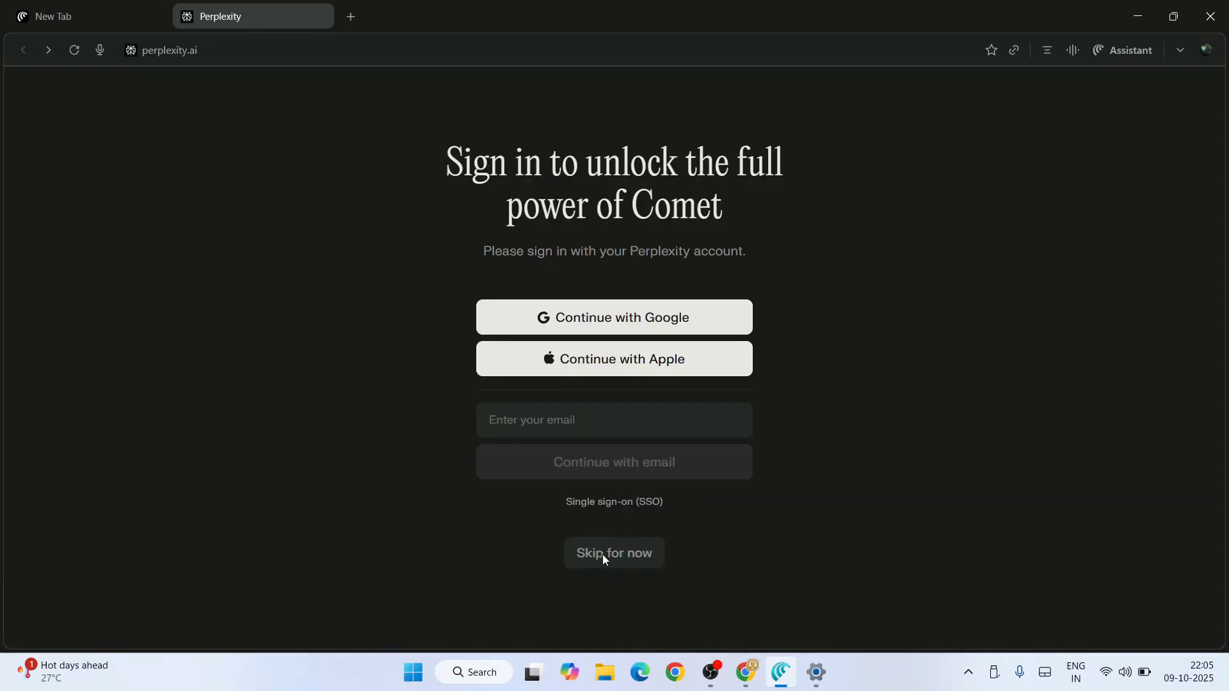
click(615, 553)
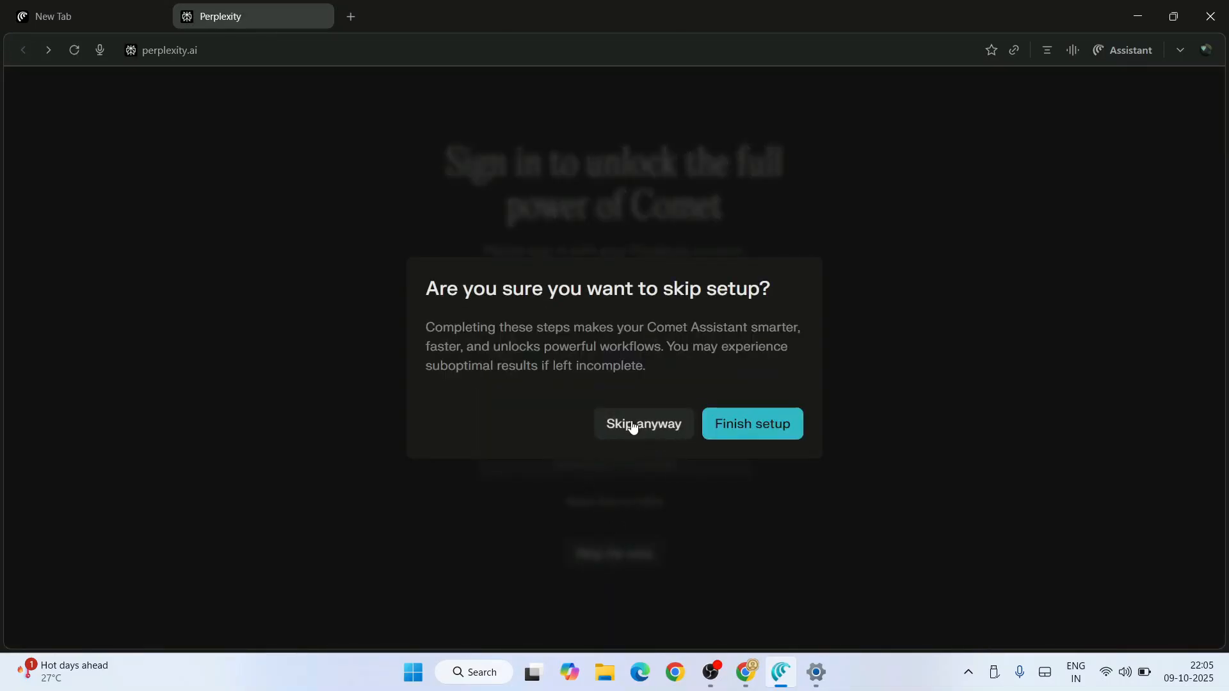
click(643, 424)
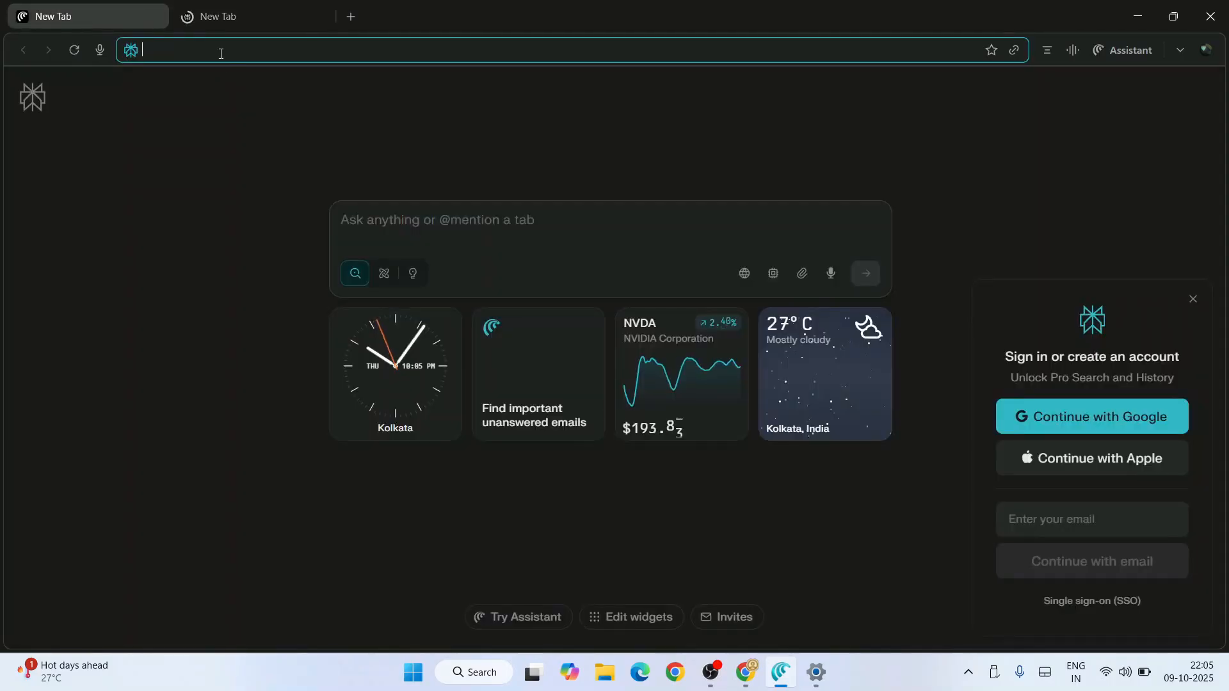
Visit geekyscript.com, scroll through its popular blog posts, and return to the New Tab
text(geekyscript.com)
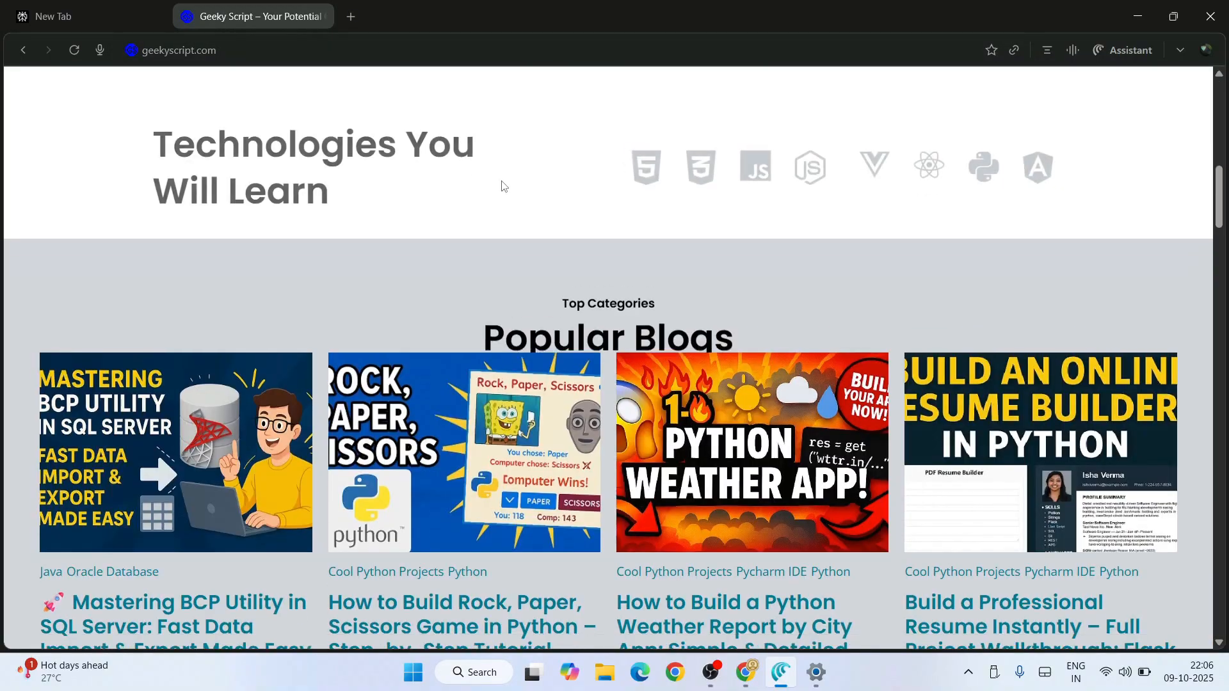
scroll(down, 3)
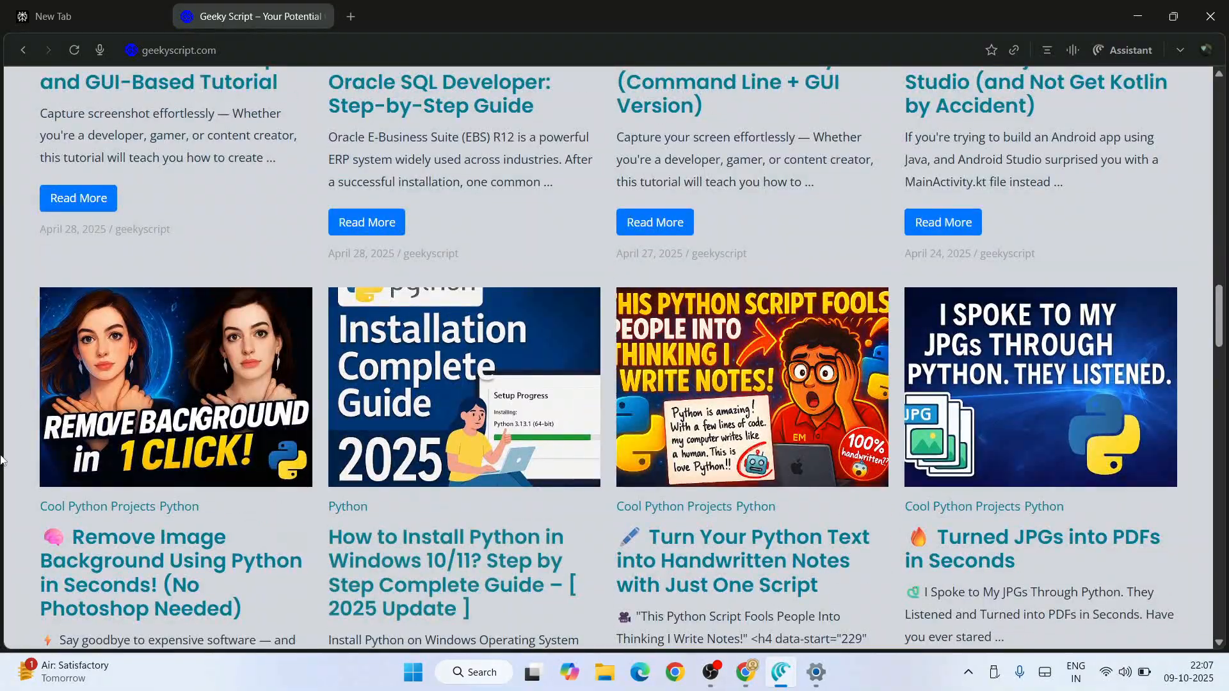
scroll(down, 3)
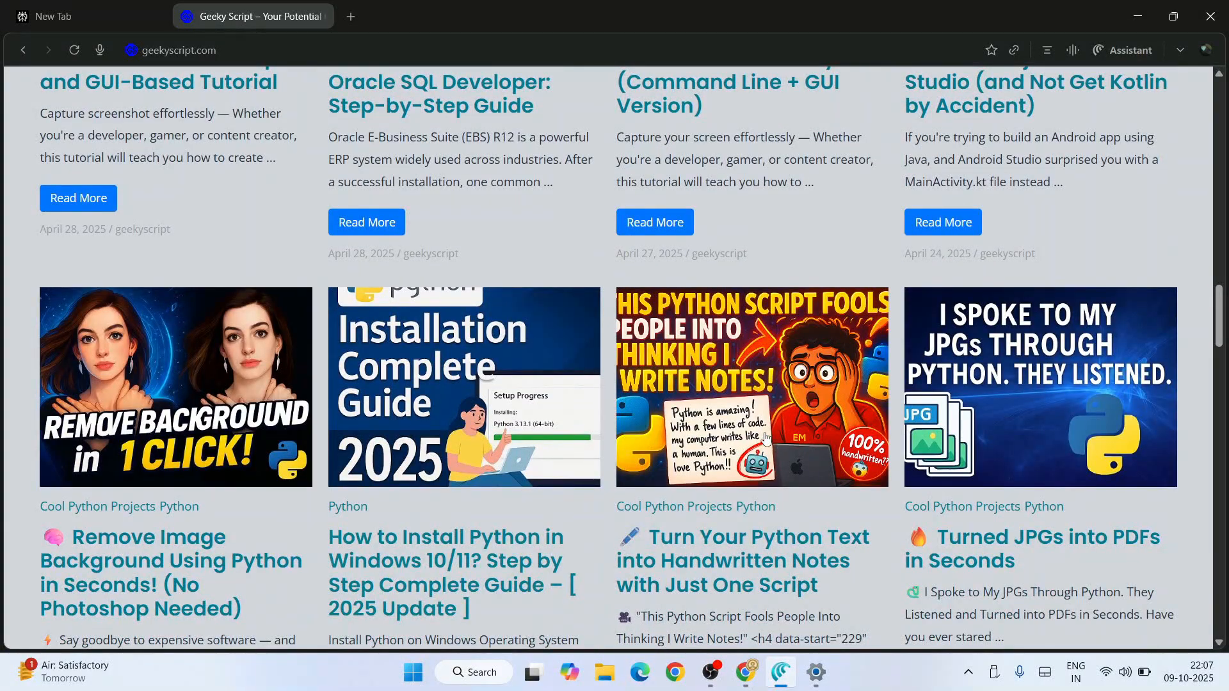
scroll(up, 3)
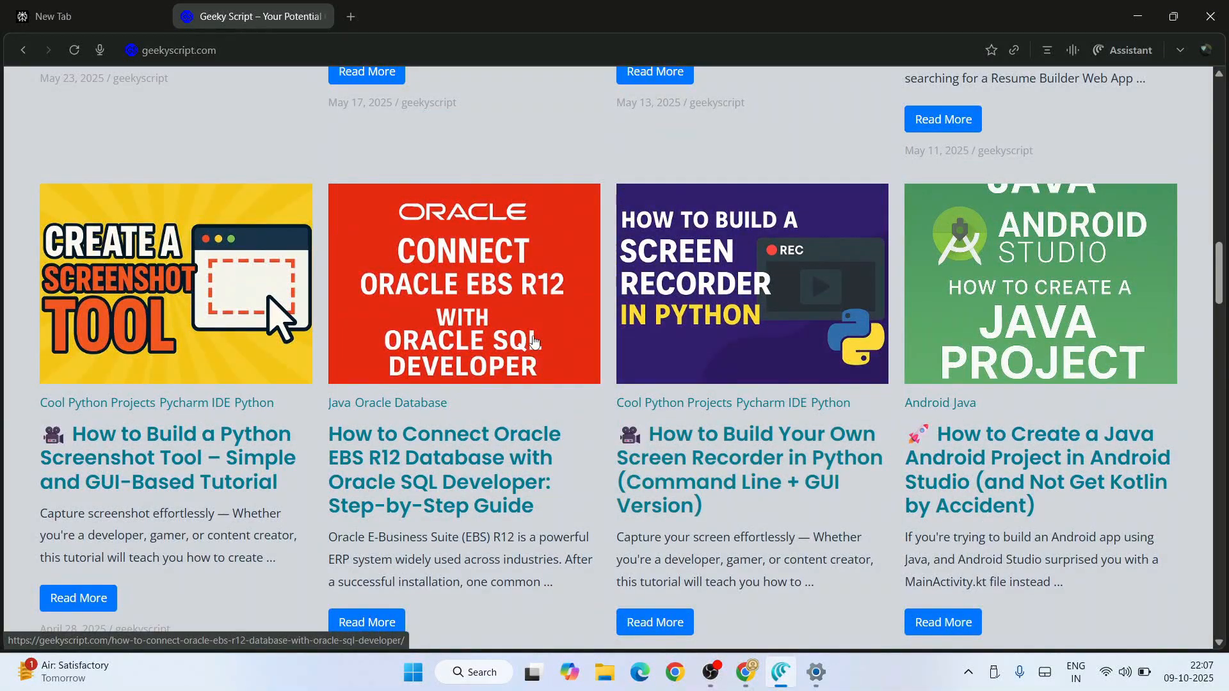
mouse_move(661, 368)
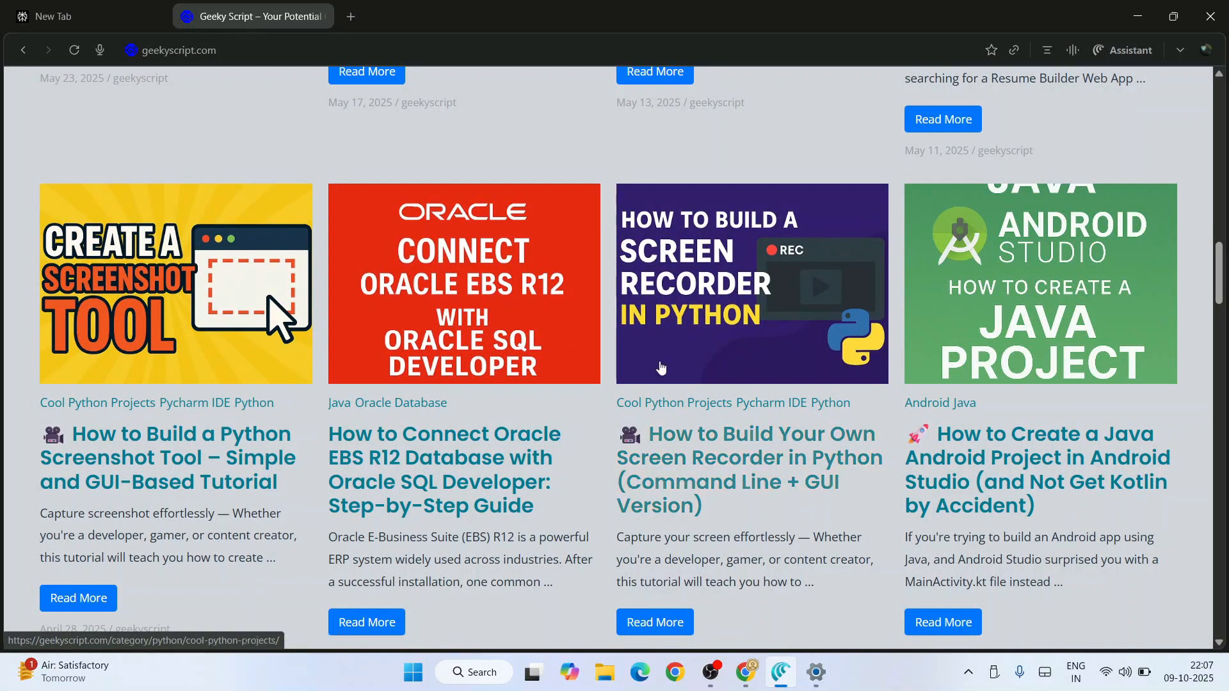
scroll(down, 3)
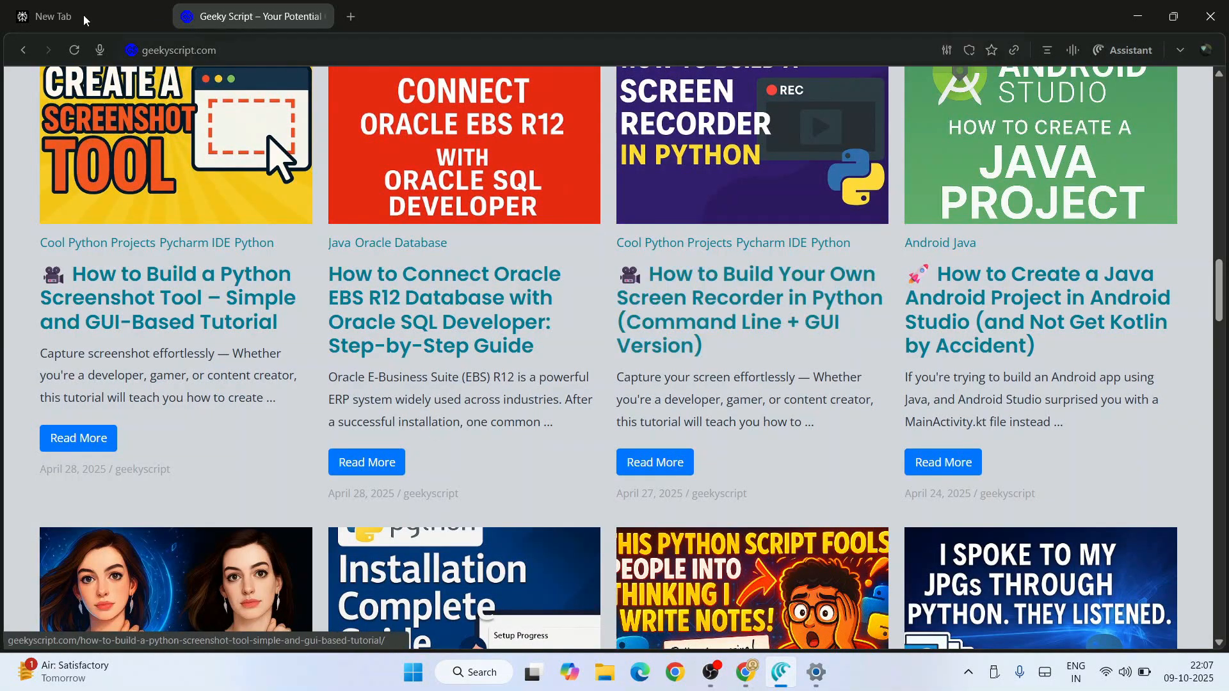
click(53, 17)
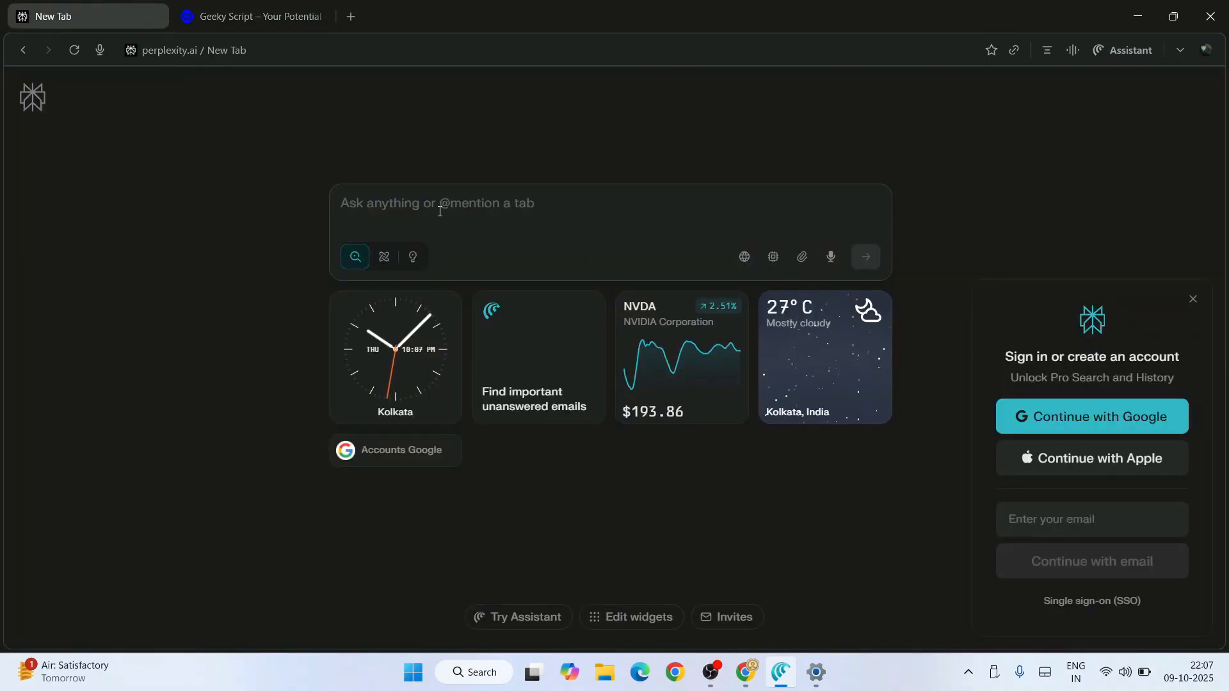
Ask 'define python programming' in the Ask anything box and scroll through Perplexity's sourced answer
text(define python programming)
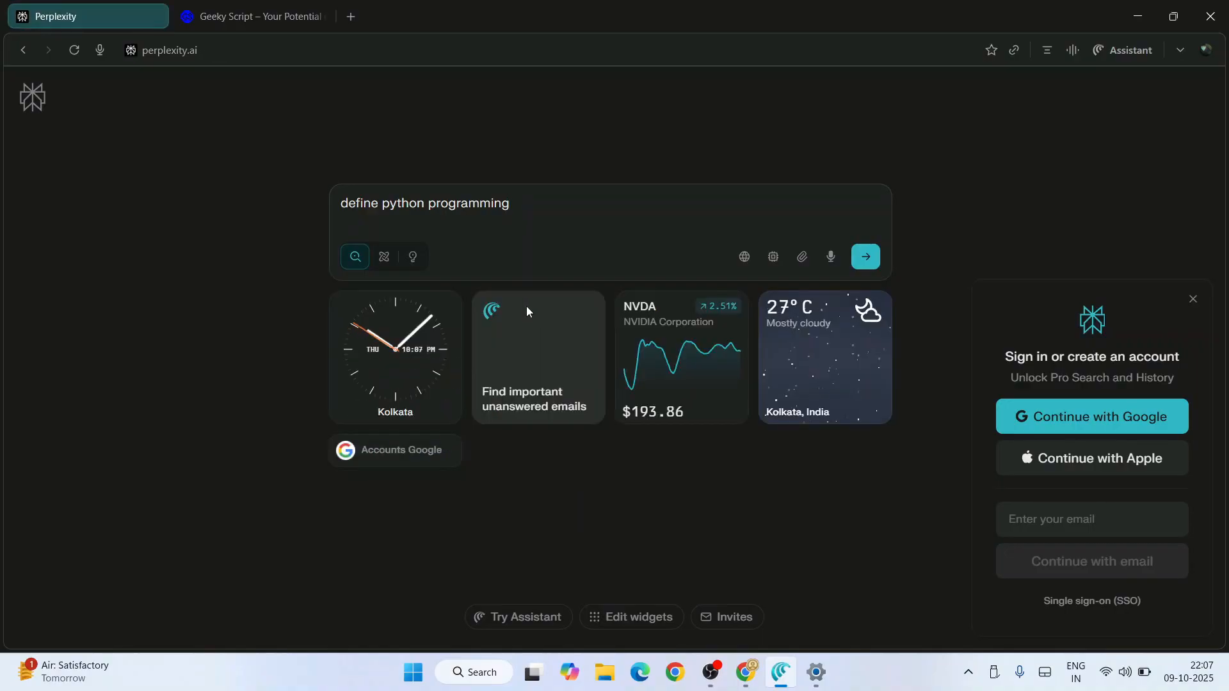
click(865, 256)
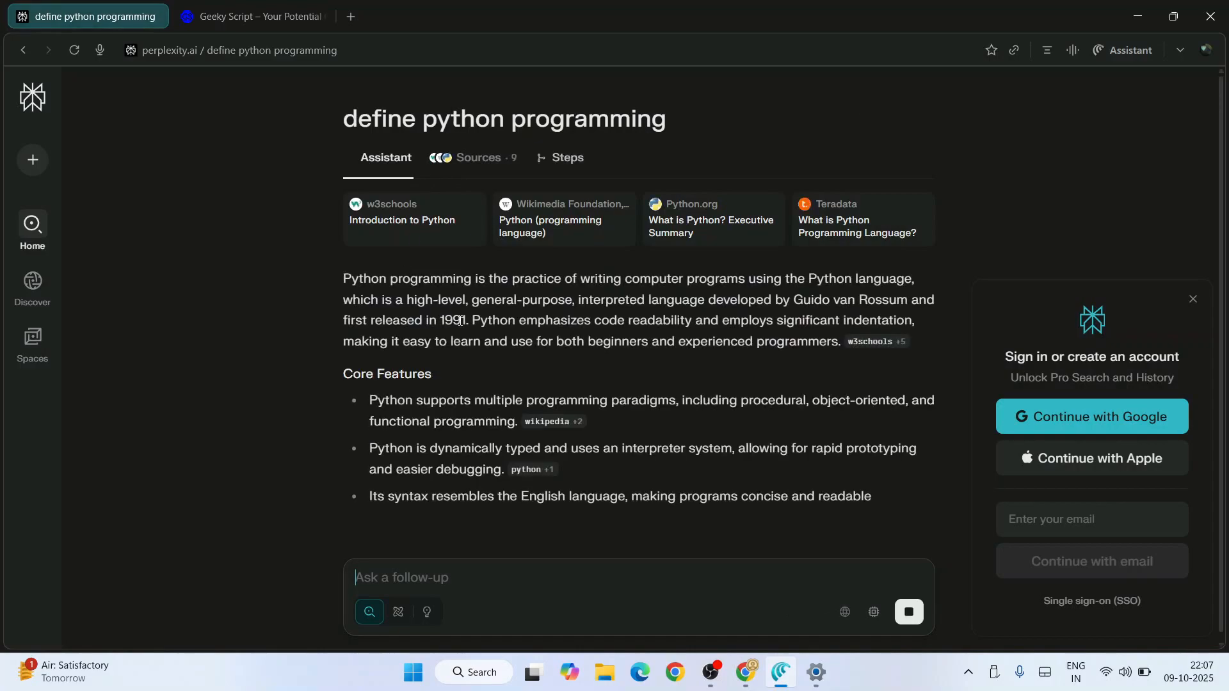
scroll(down, 3)
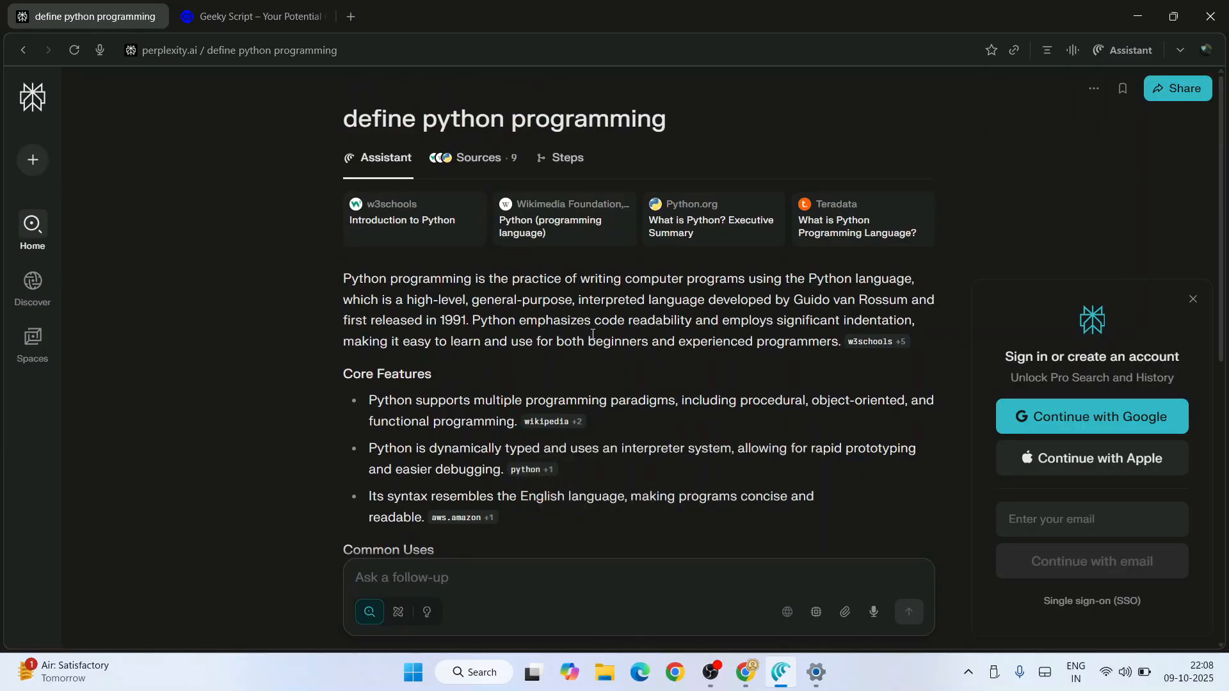
scroll(down, 3)
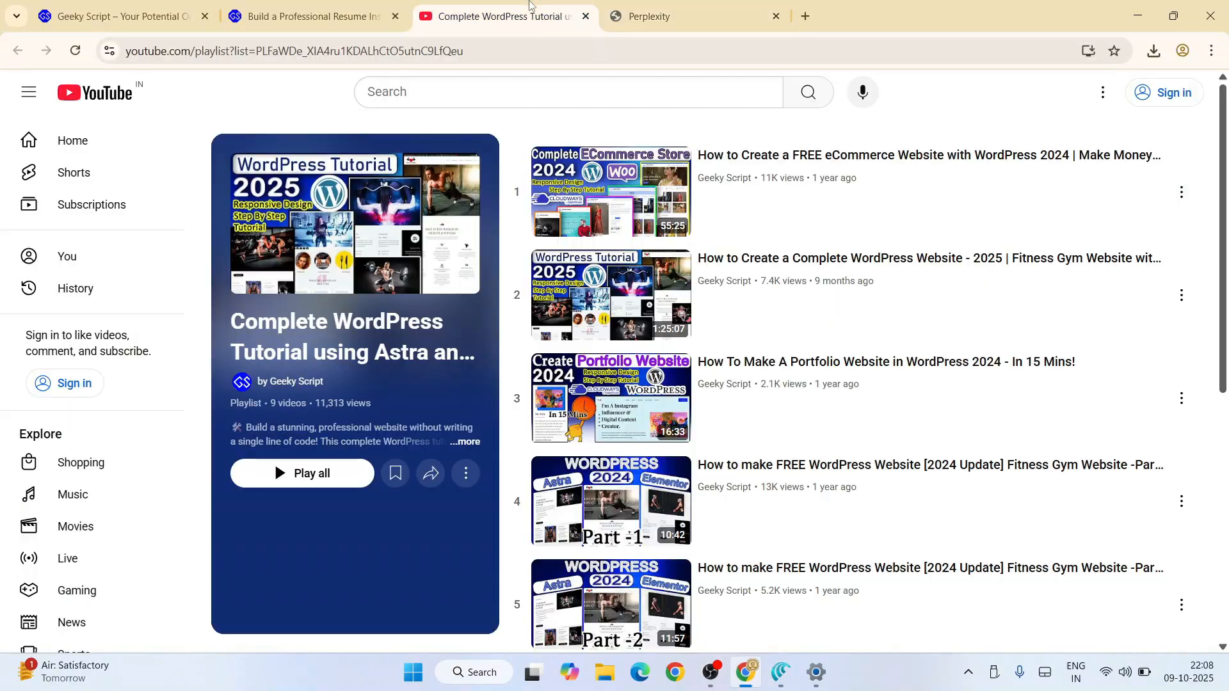
Scroll the WordPress playlist, view the 'Build a Professional Resume' article, then bring Comet back in front
scroll(down, 3)
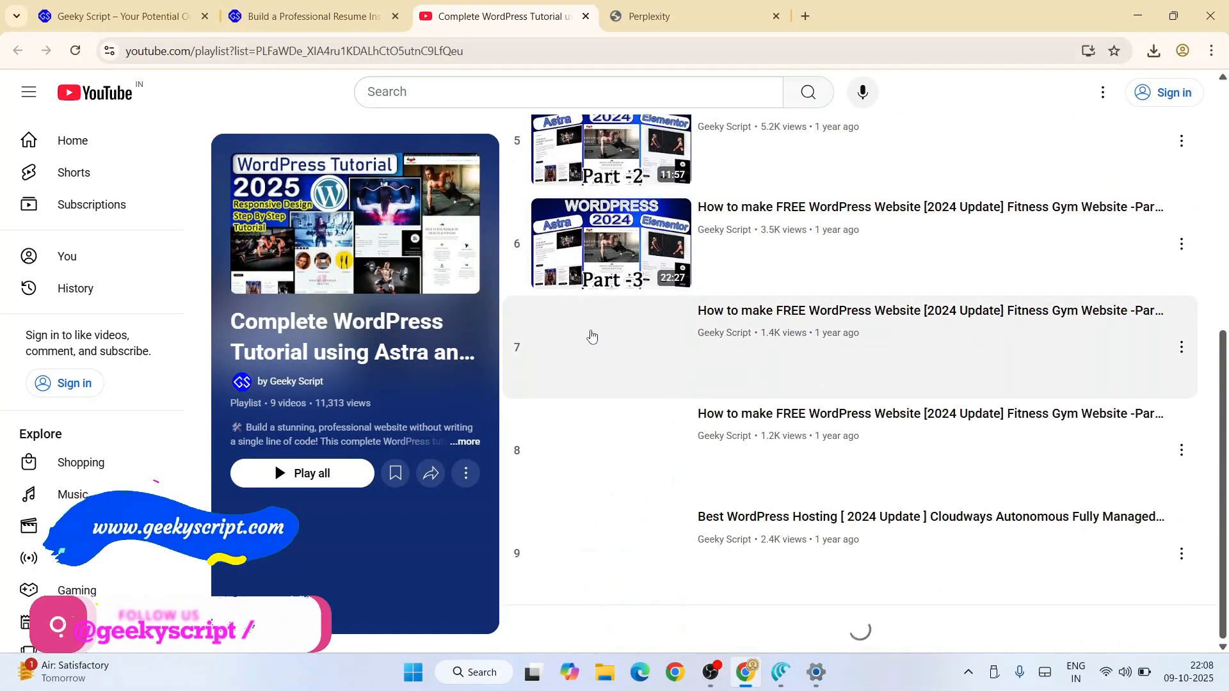
scroll(up, 3)
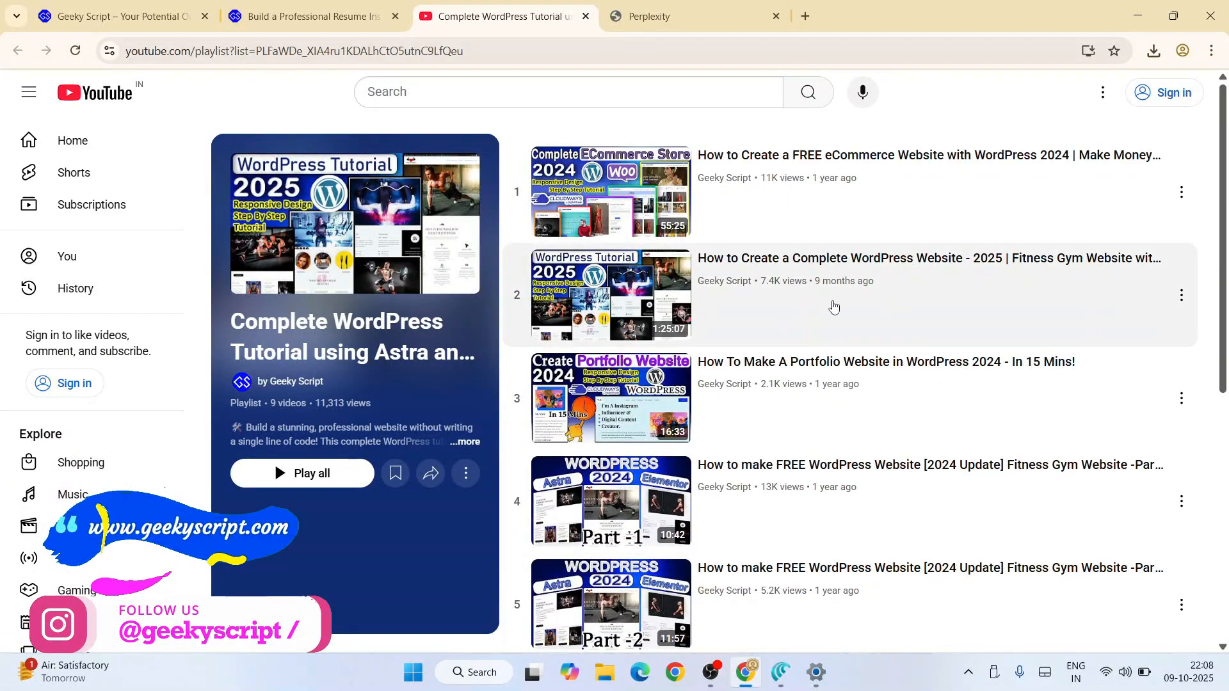
click(313, 17)
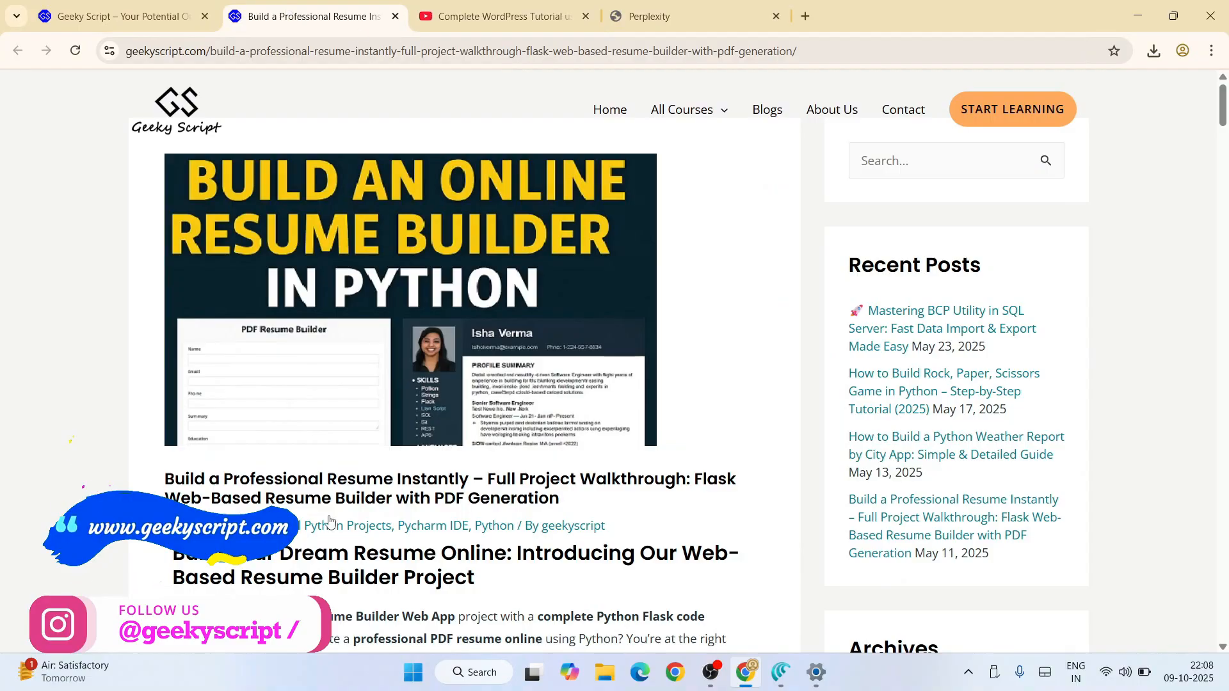
scroll(down, 3)
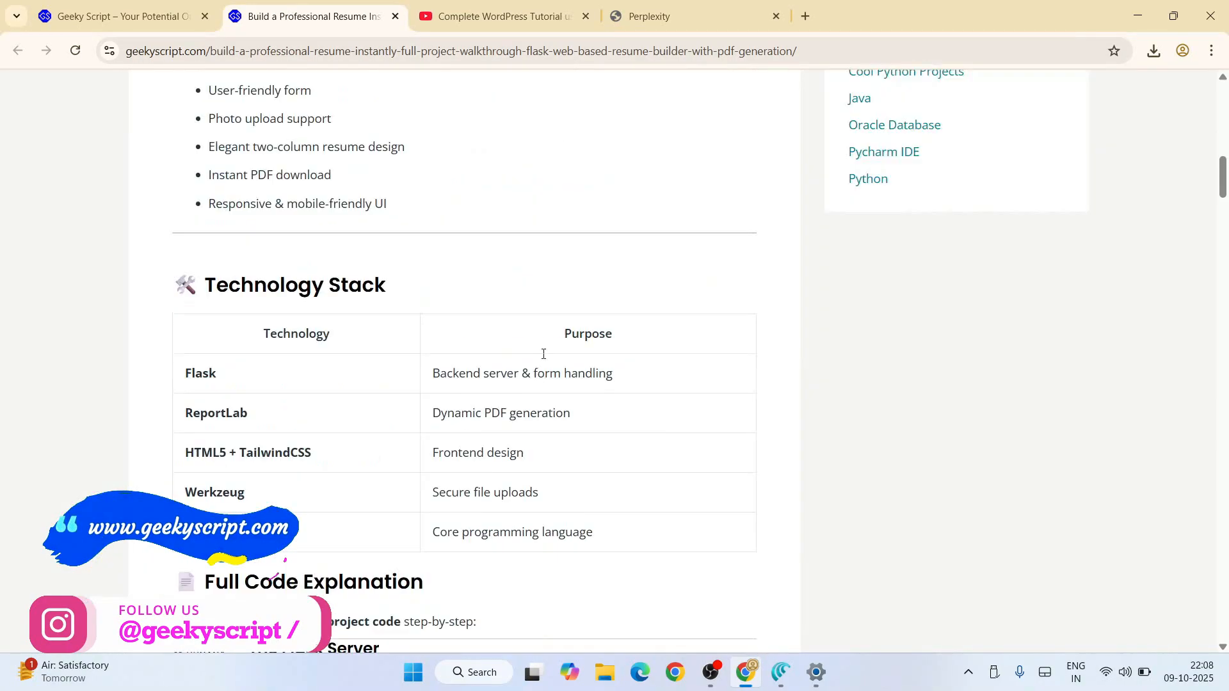
click(500, 16)
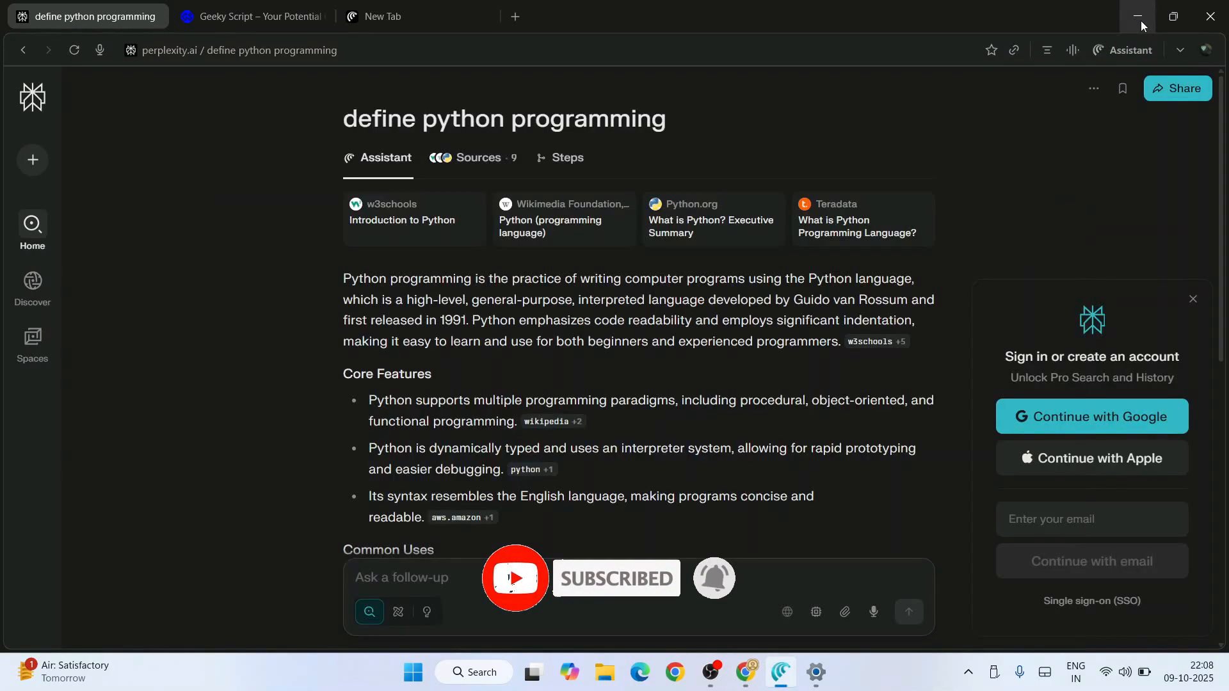
mouse_move(1137, 16)
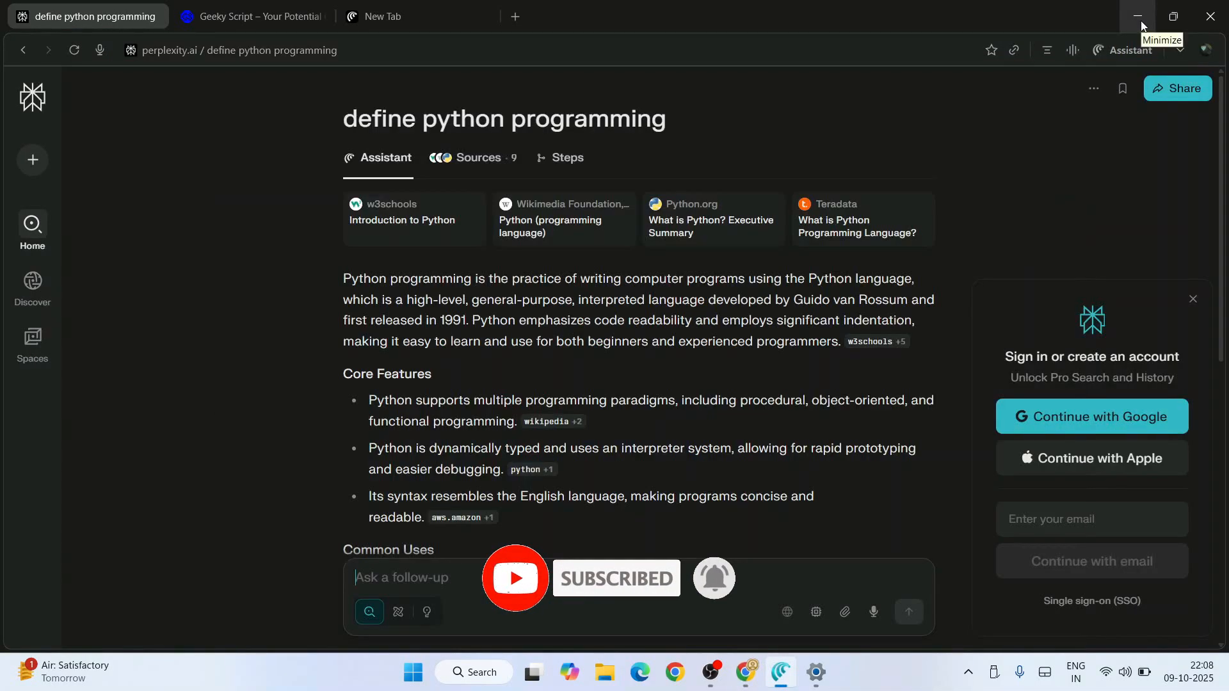